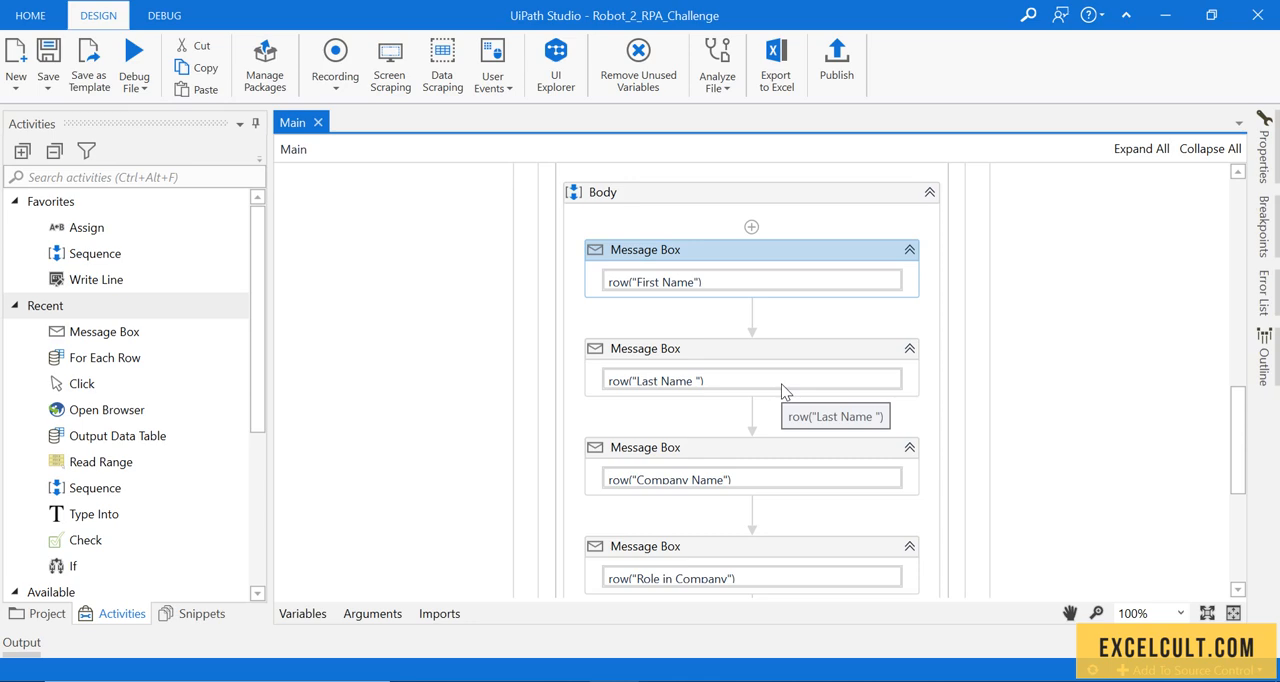
mouse_move(705, 675)
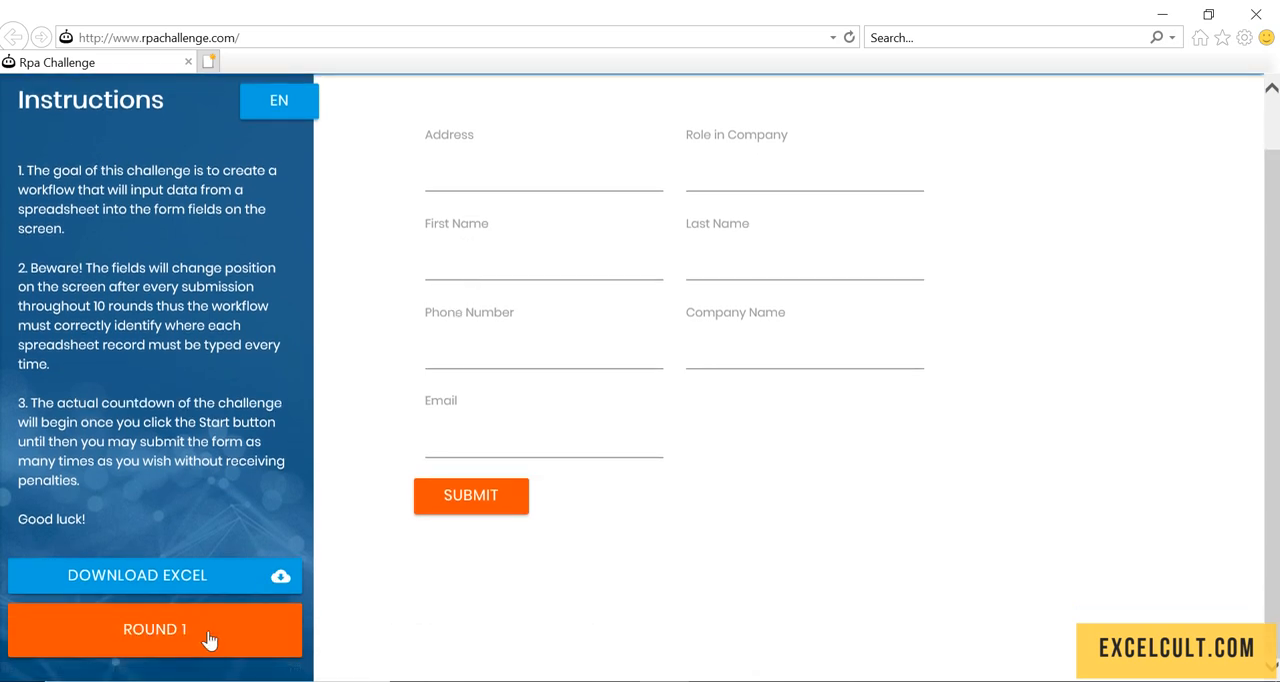
mouse_move(515, 522)
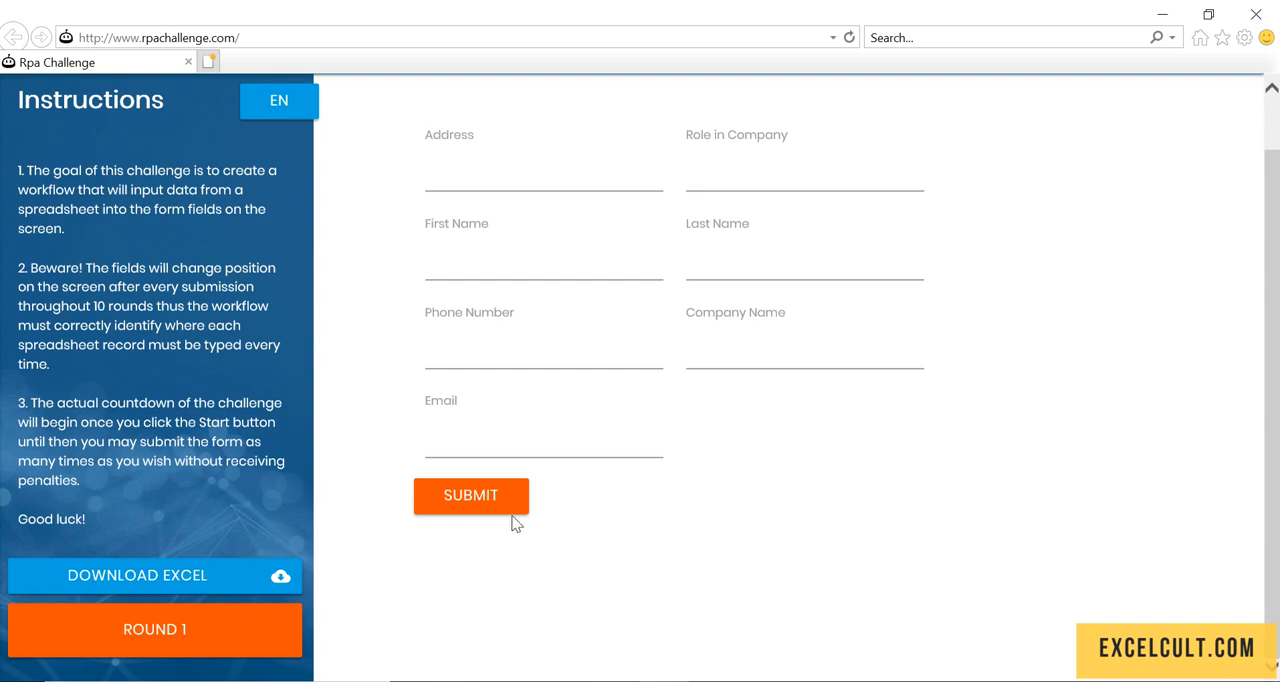
Submit the blank RPA Challenge form five times, watching the fields rearrange each round.
left_click(470, 495)
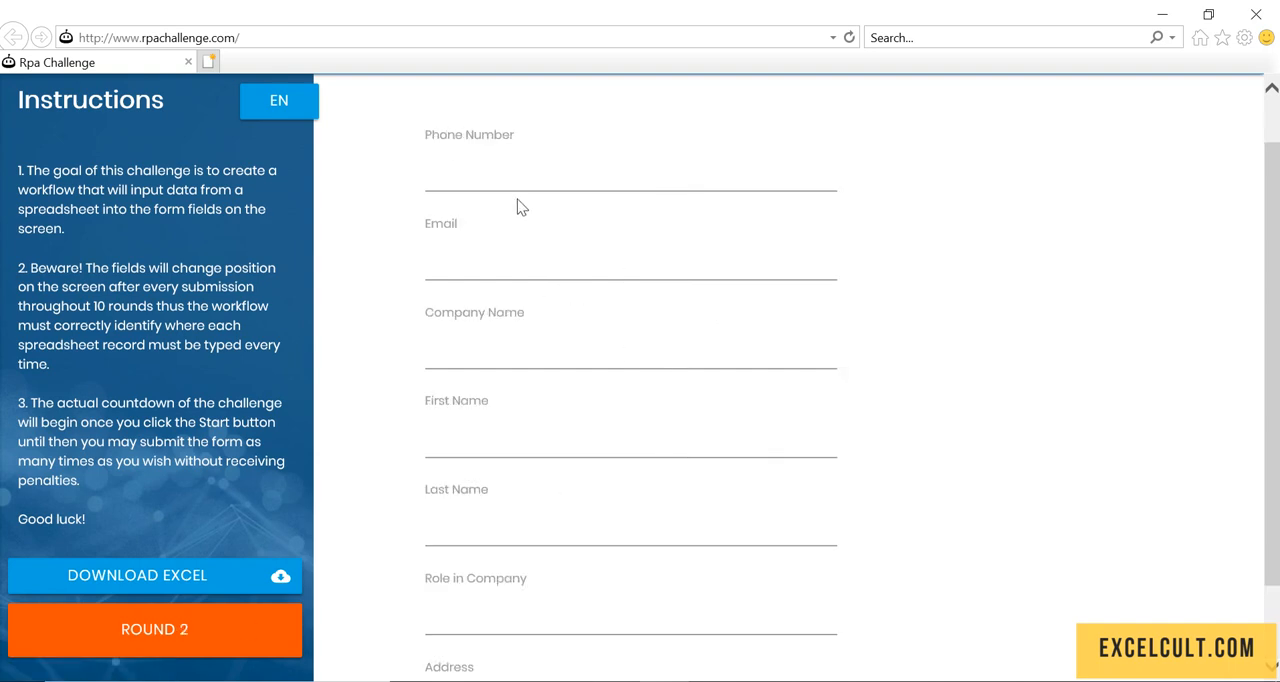
scroll("down", 3)
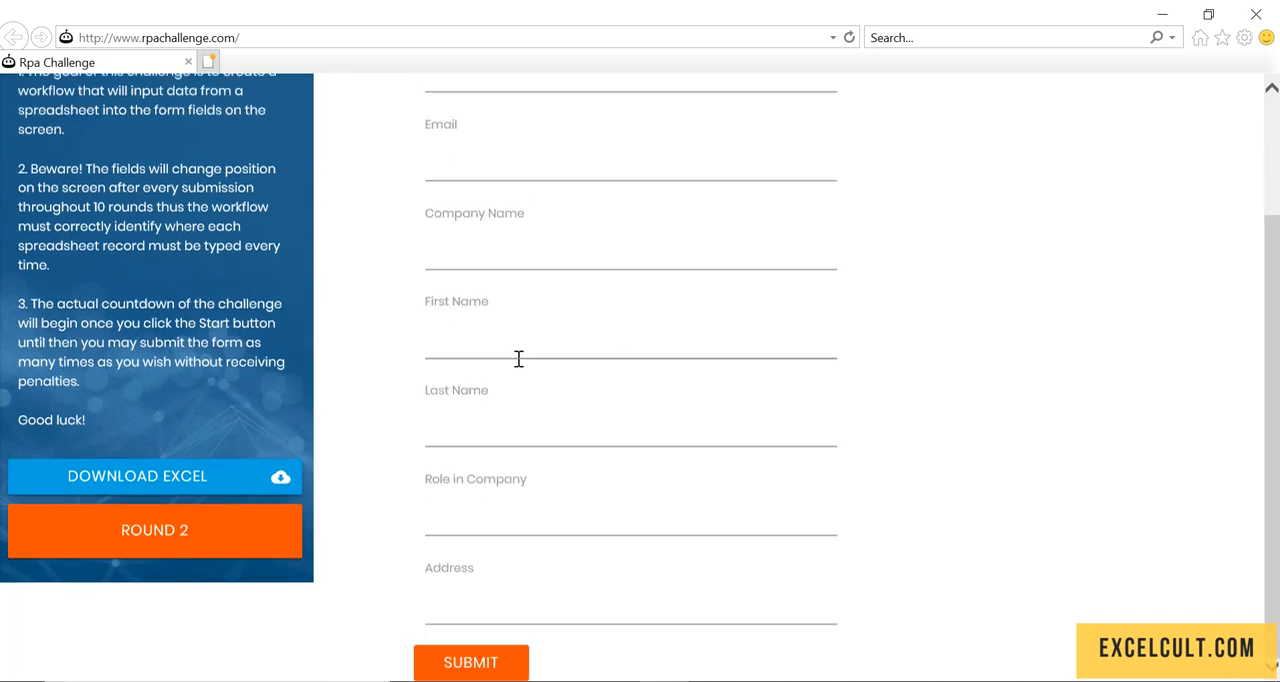
left_click(470, 662)
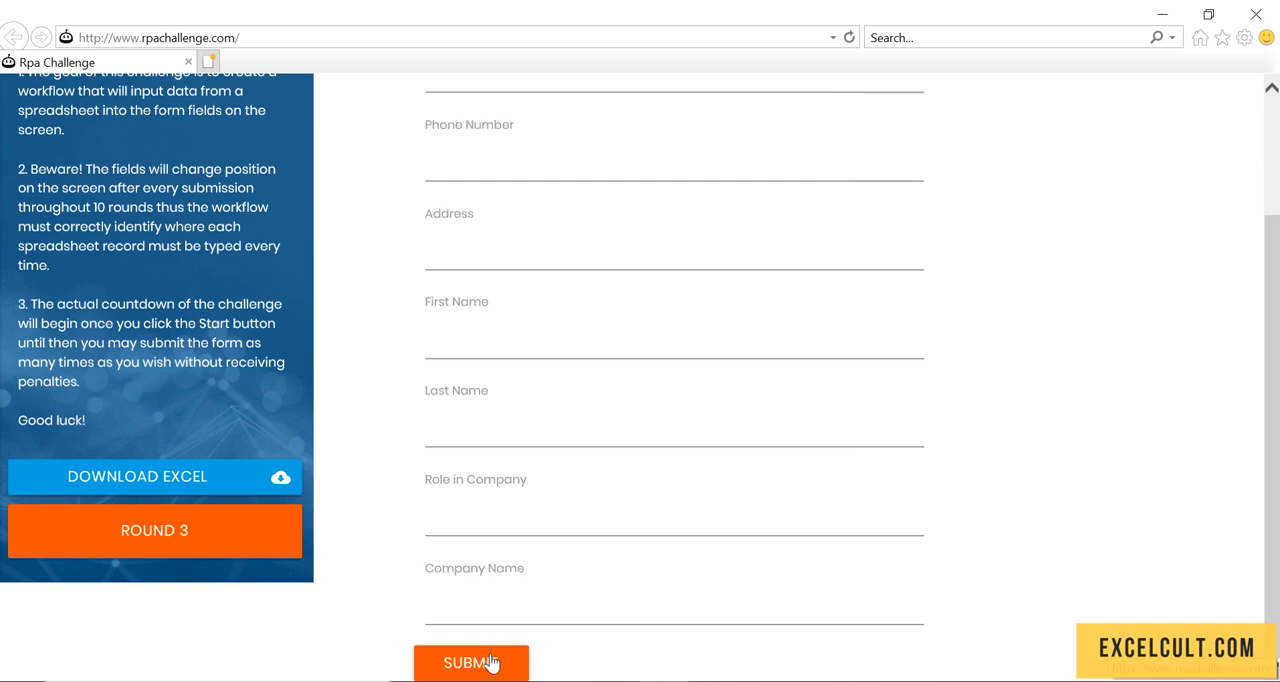
left_click(471, 662)
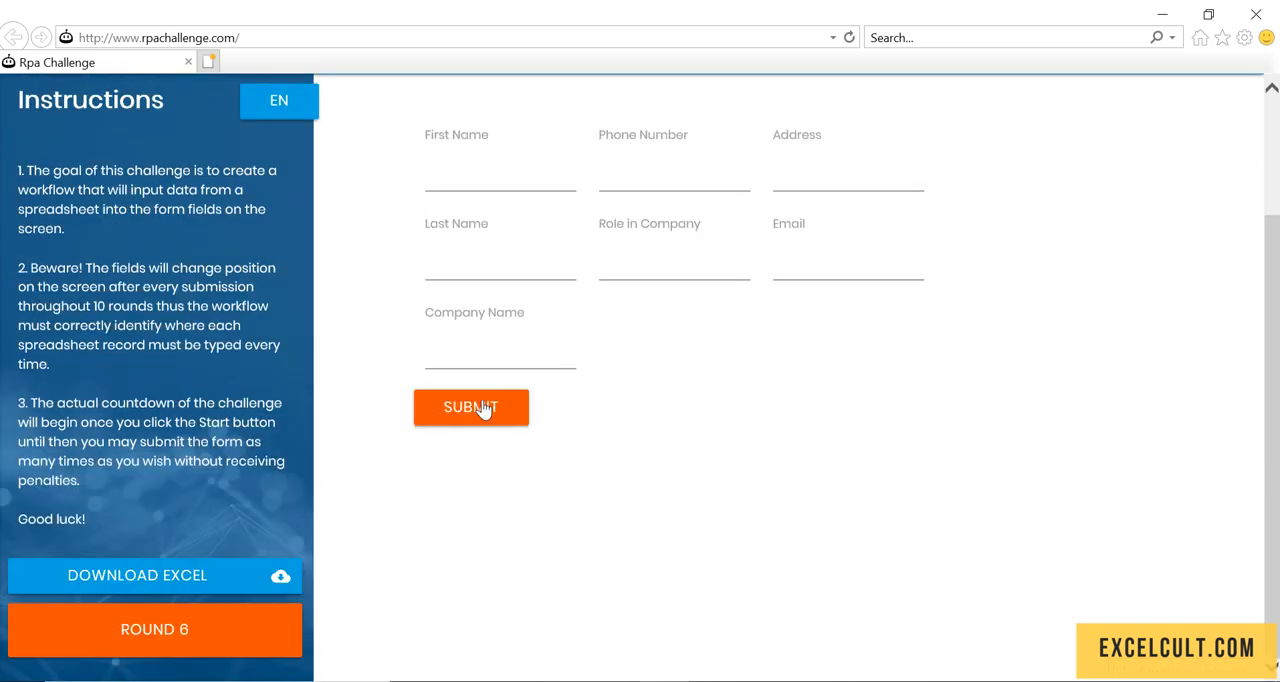
left_click(470, 407)
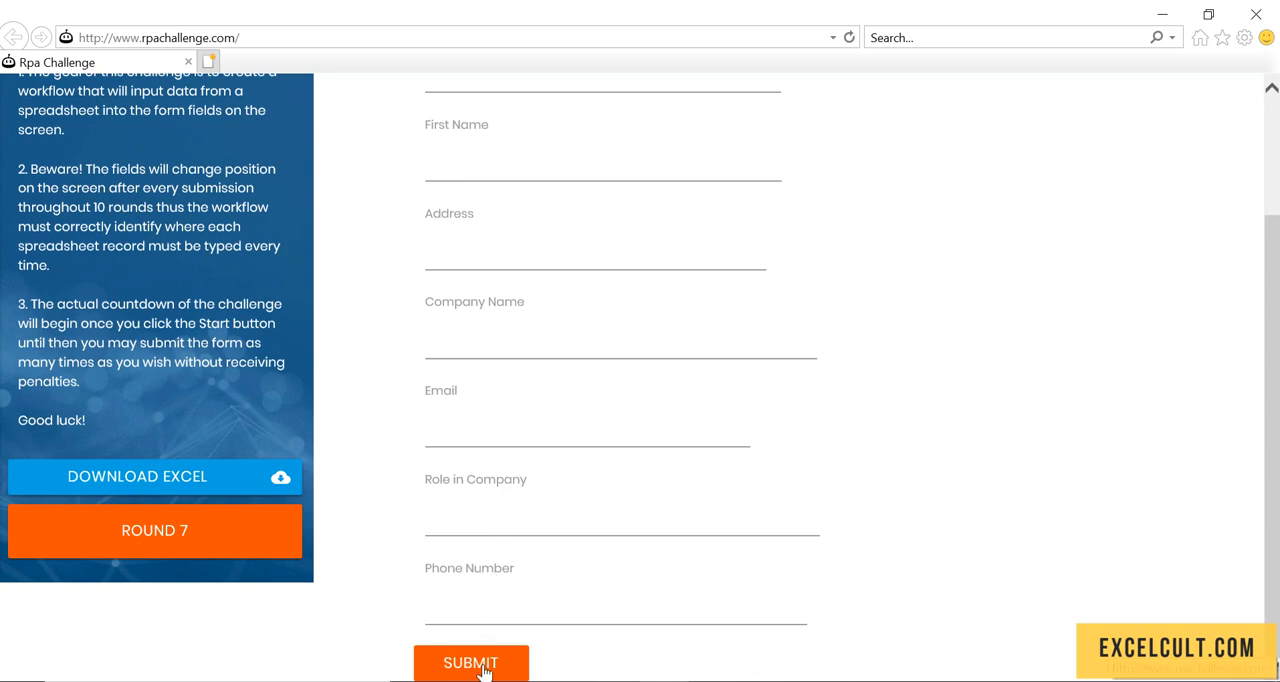
left_click(470, 662)
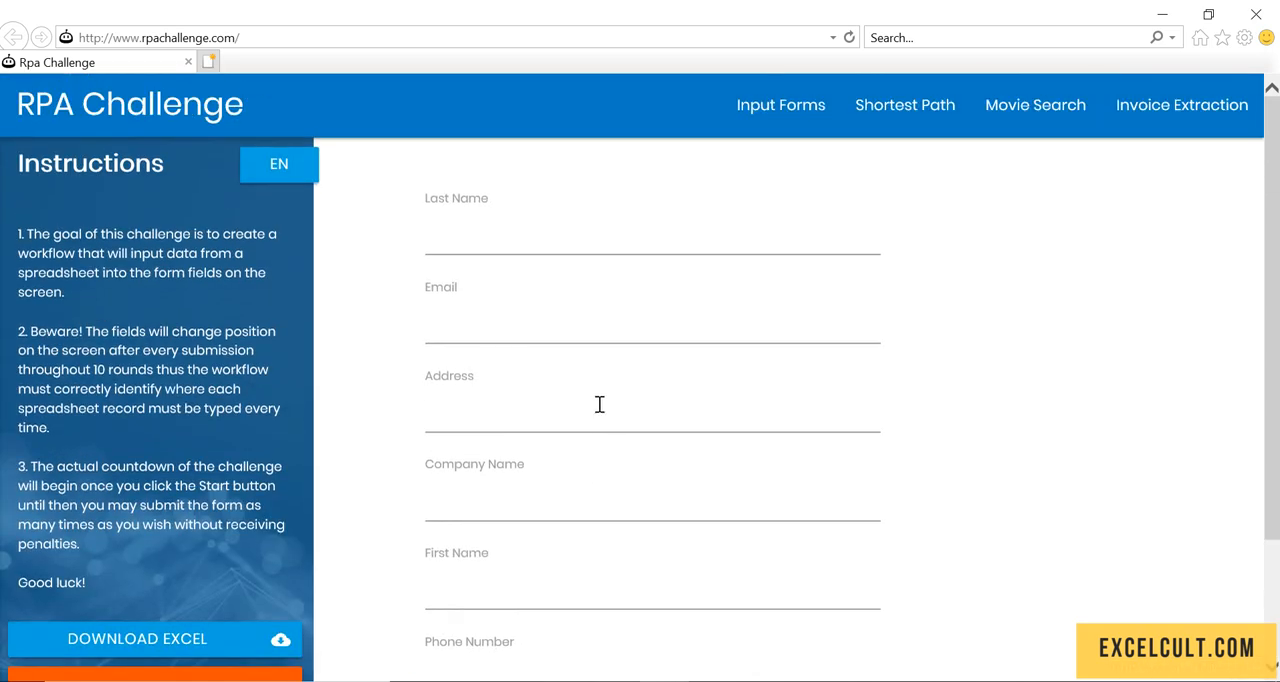
mouse_move(599, 404)
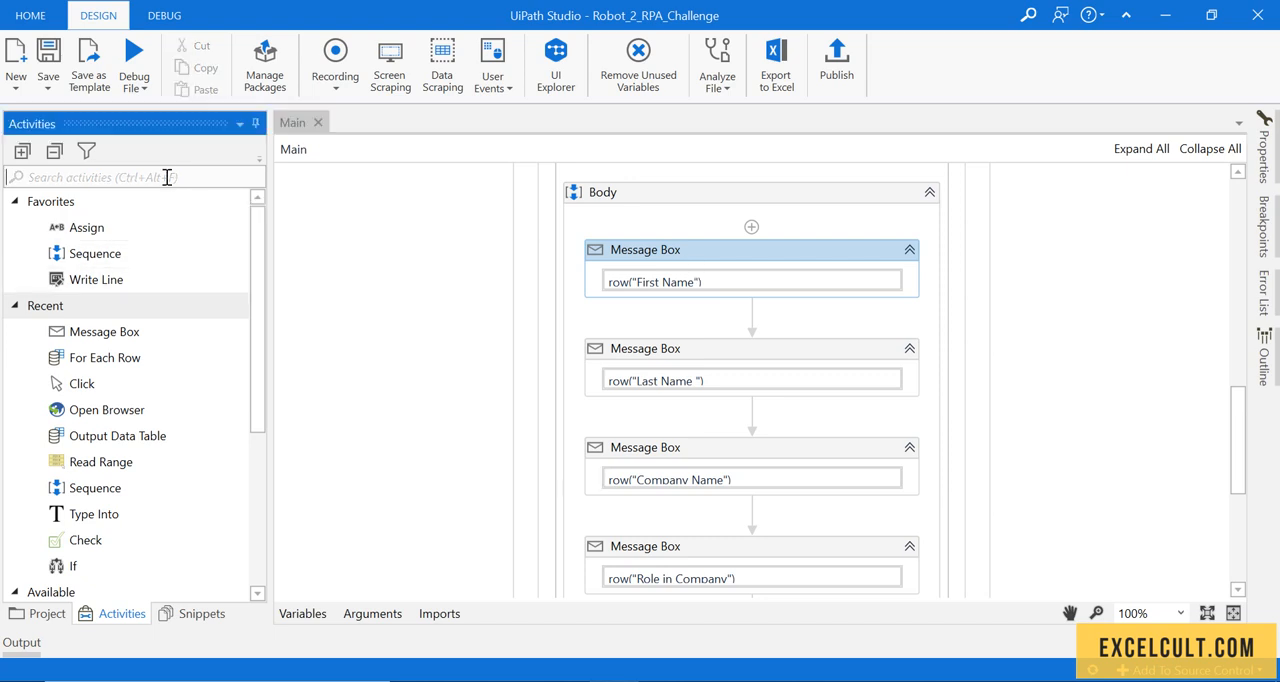
Search the Activities panel for 'type' to find the Type Into activity.
type("type")
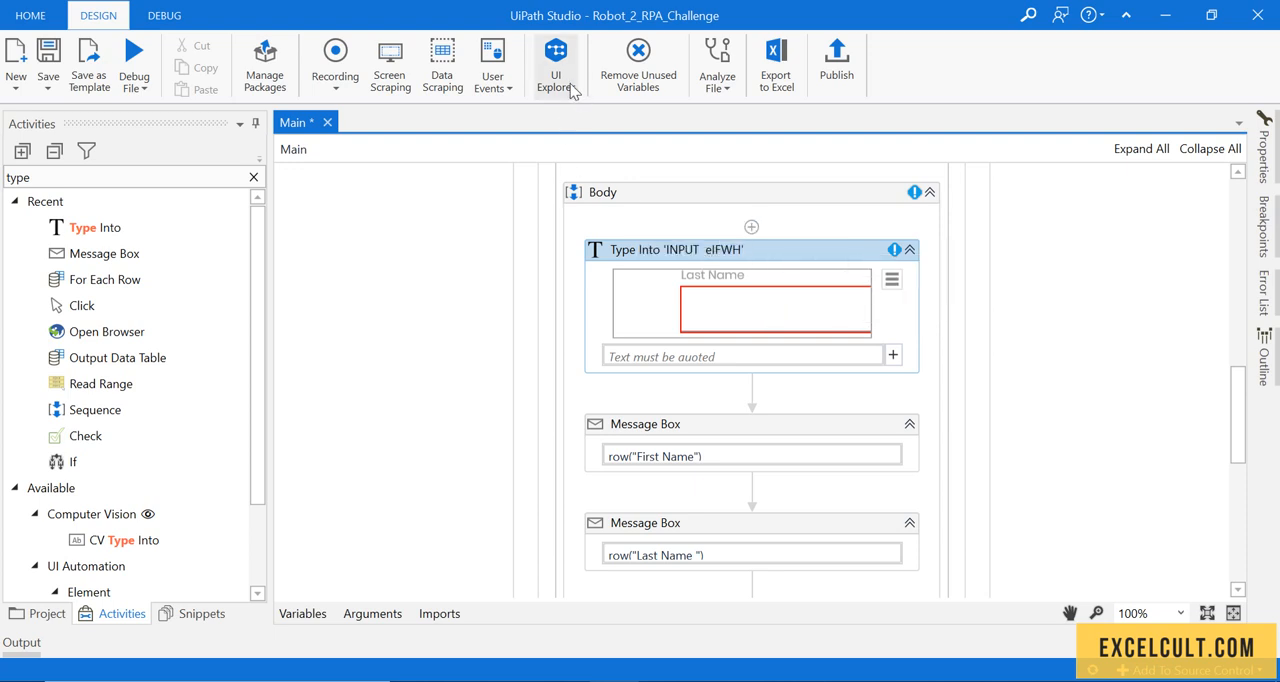
mouse_move(556, 65)
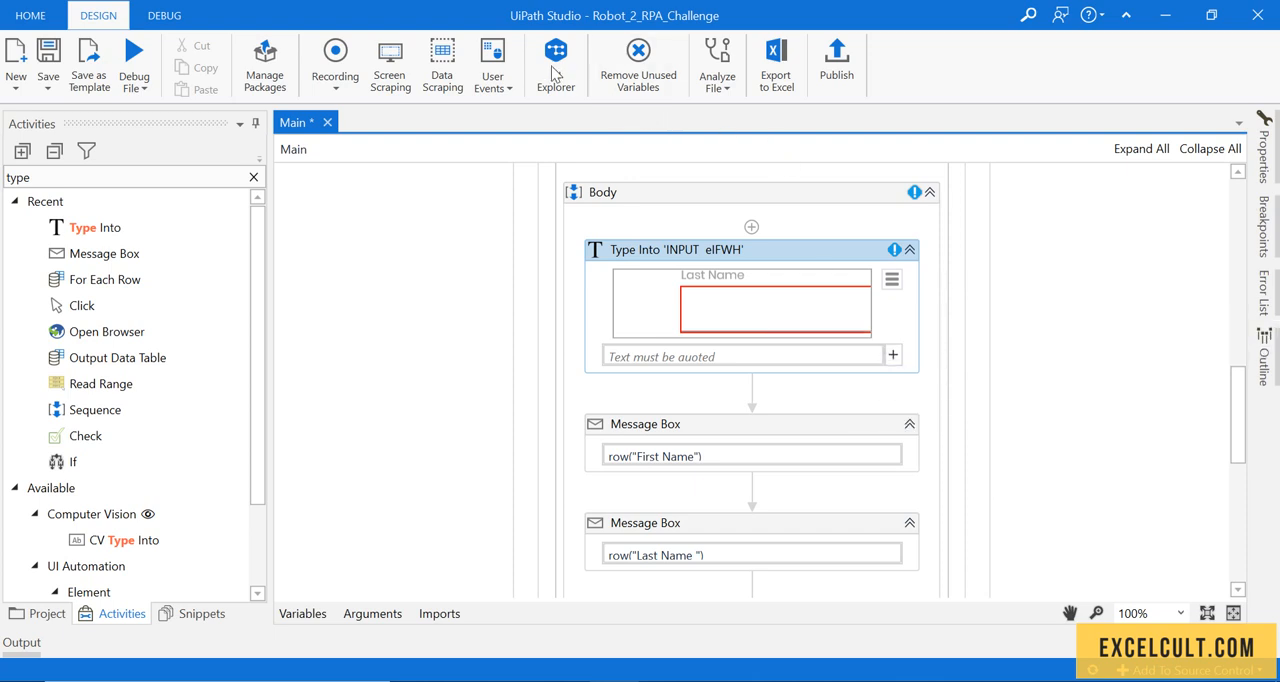
mouse_move(555, 65)
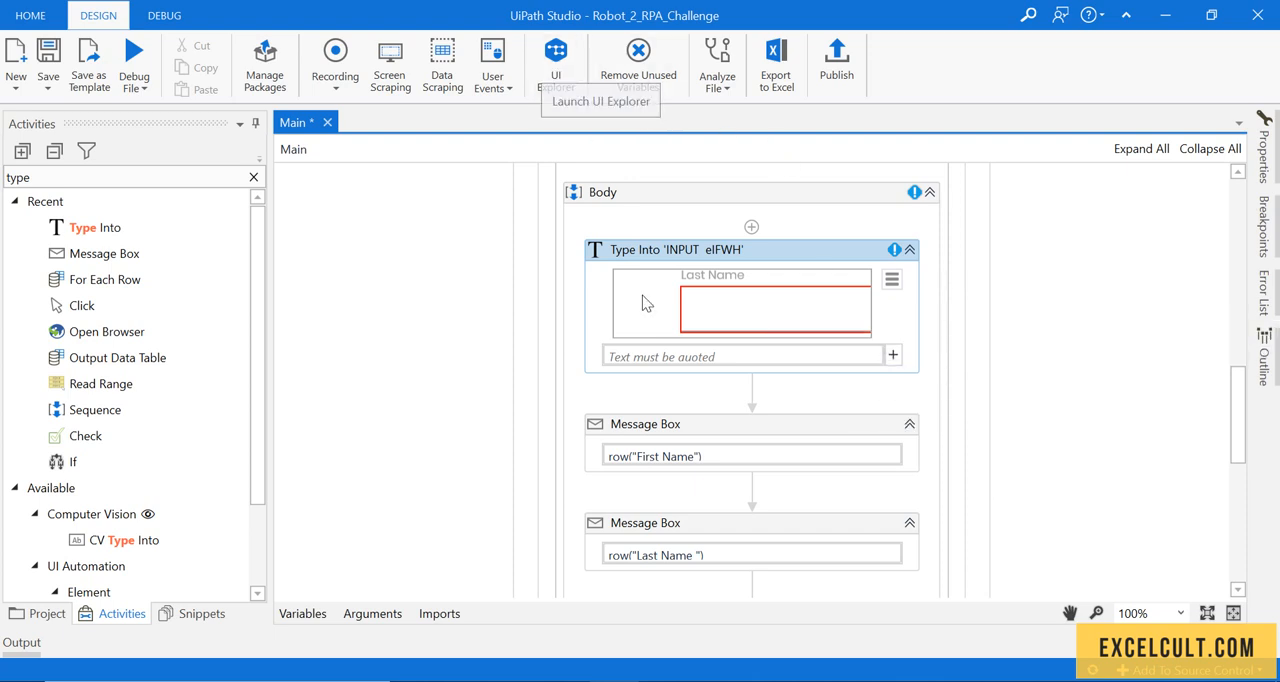
mouse_move(775, 250)
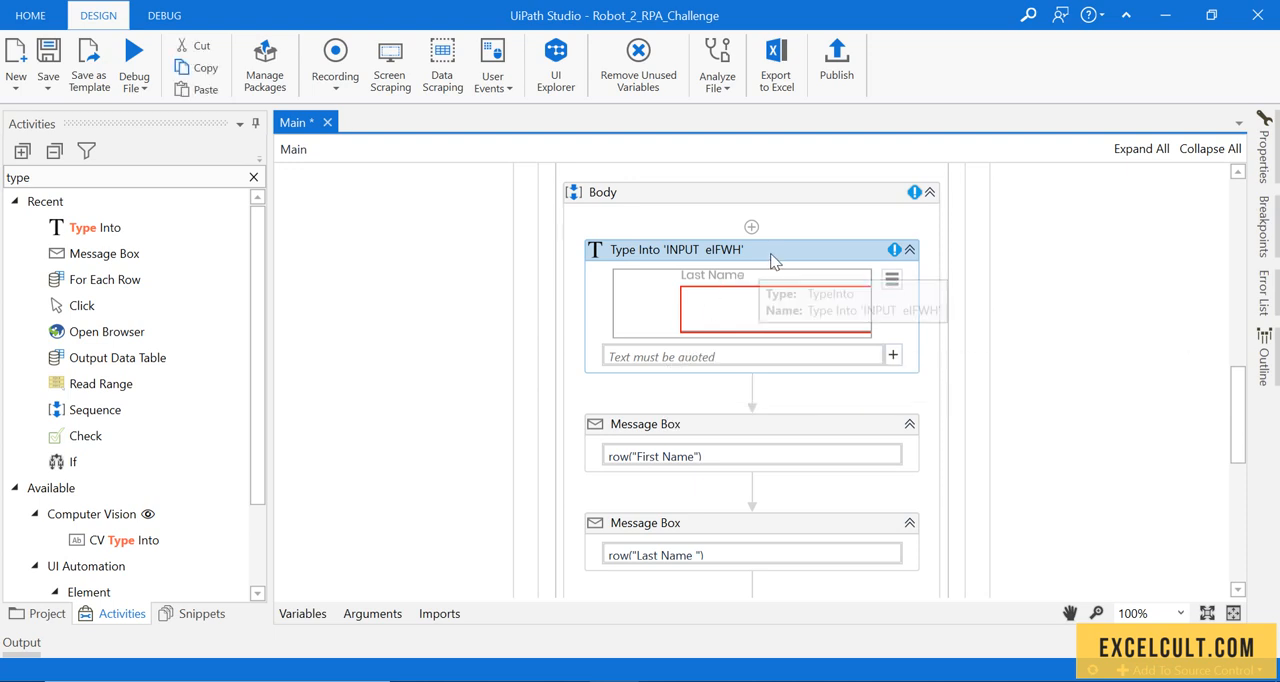
mouse_move(775, 260)
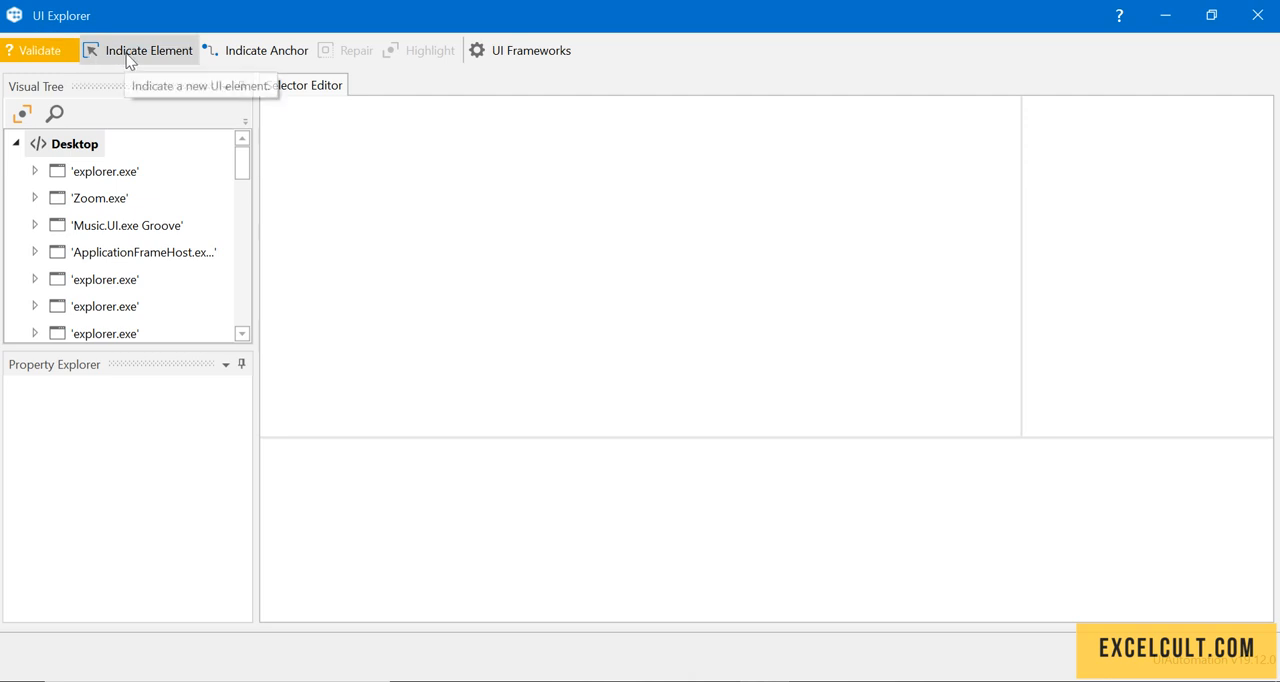
Capture the Last Name field's selector (id elFWH) in UI Explorer, then indicate it again.
left_click(148, 50)
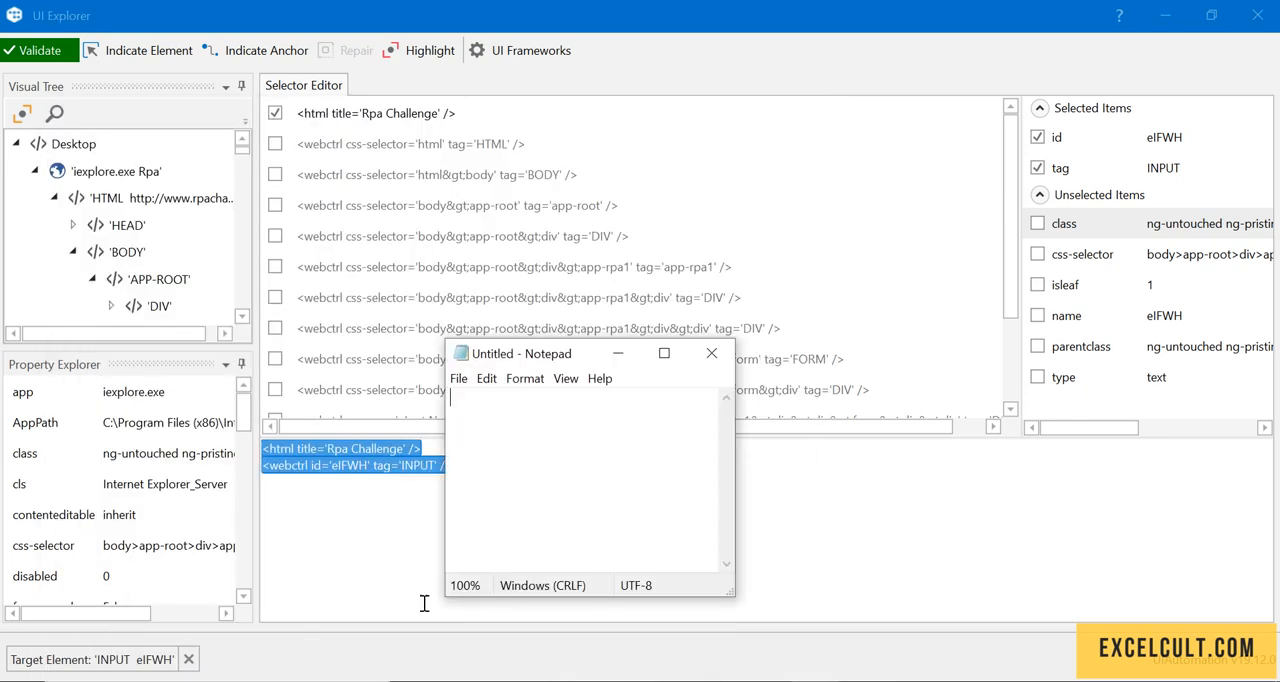
left_click(663, 353)
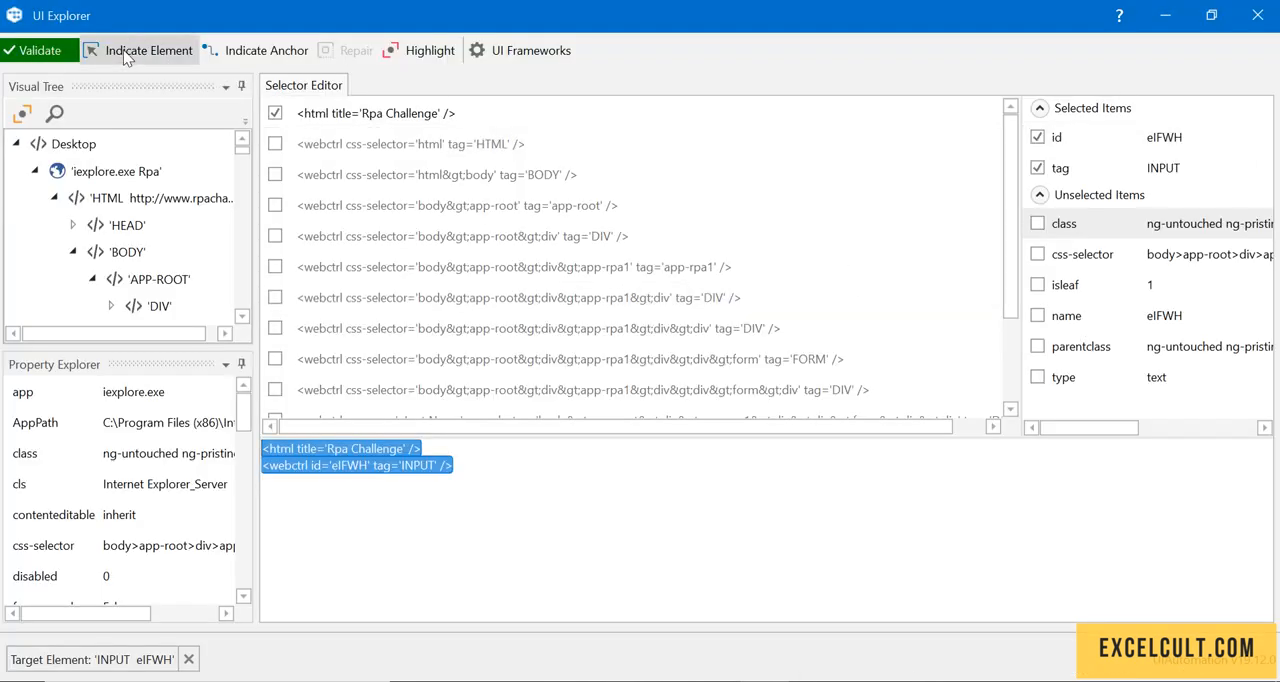
left_click(148, 50)
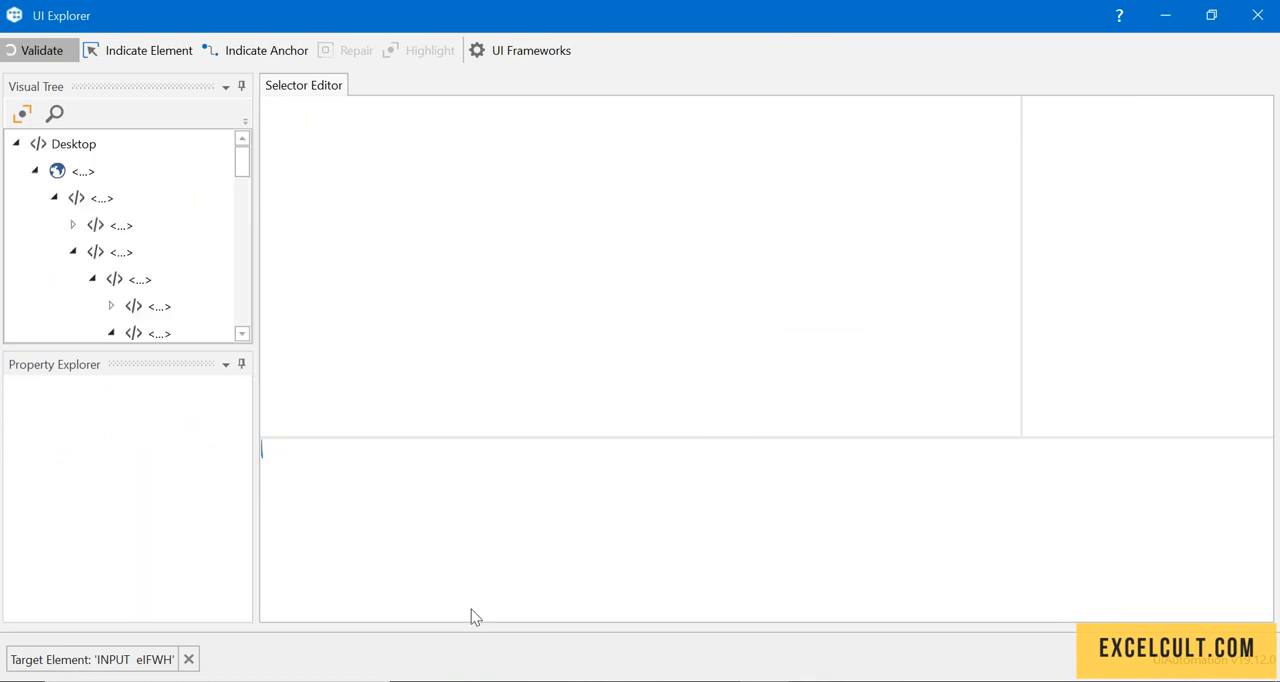
left_click(42, 50)
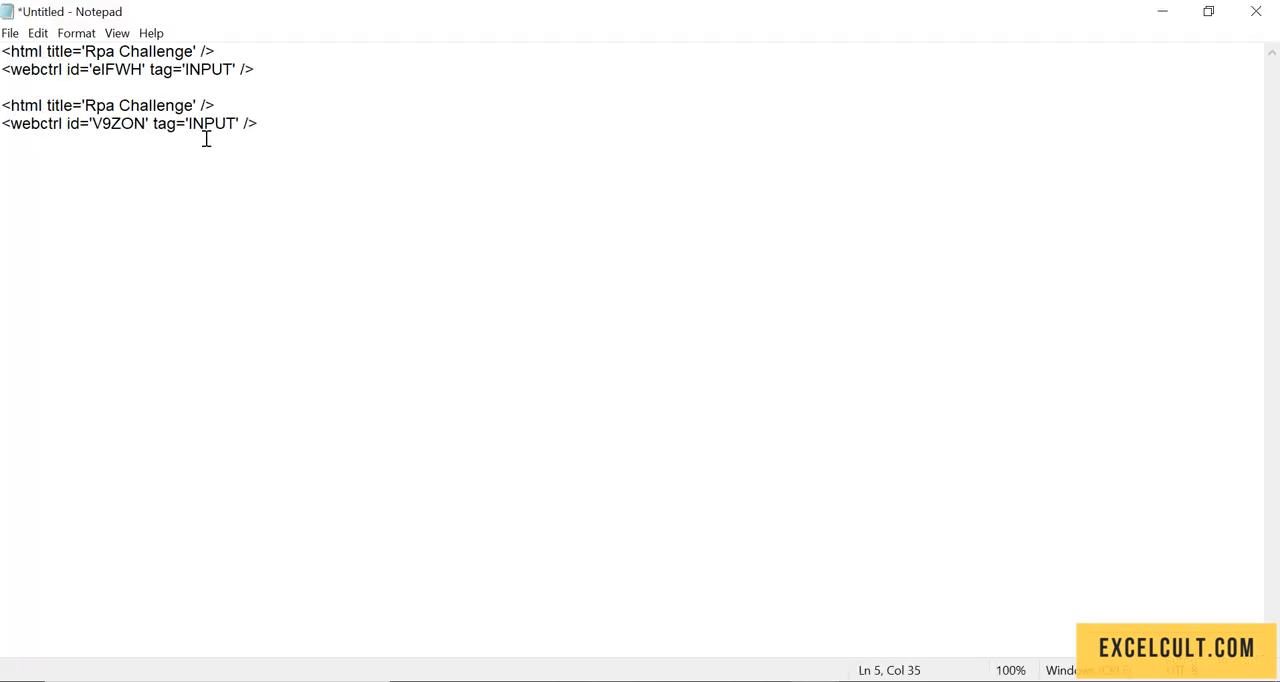
mouse_move(84, 90)
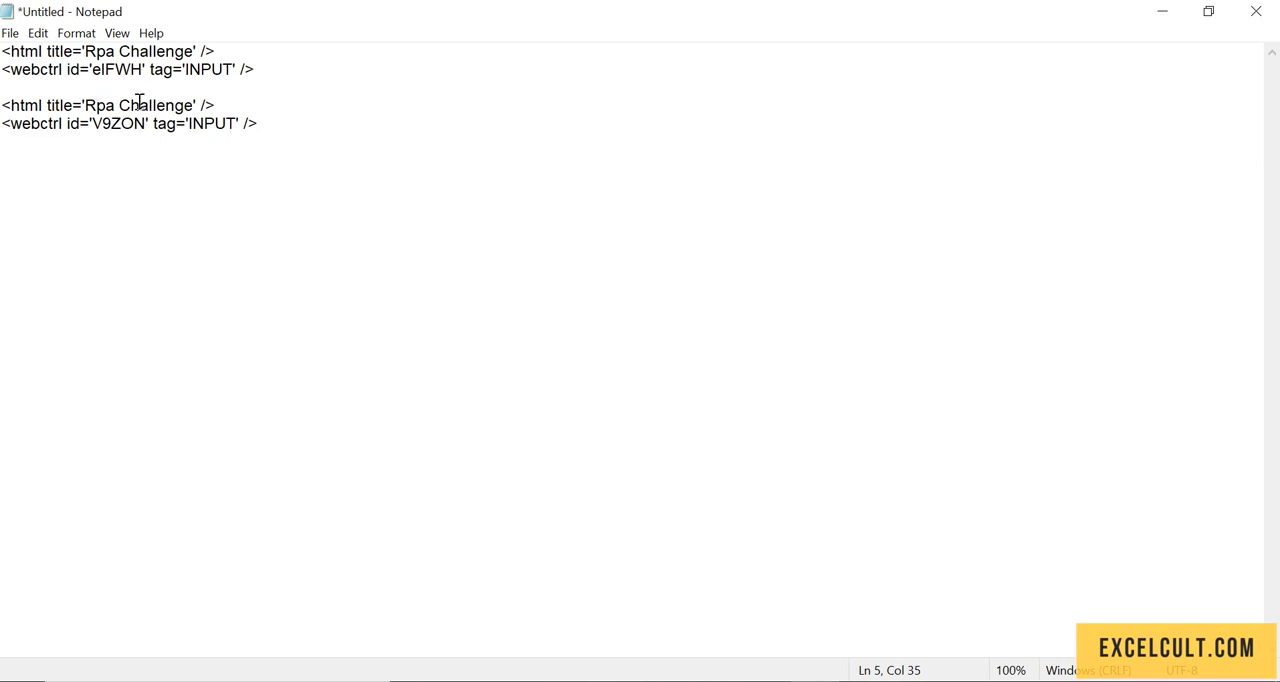
Place both Last Name selectors together in Notepad to compare elFWH against V9ZON.
double_click(112, 69)
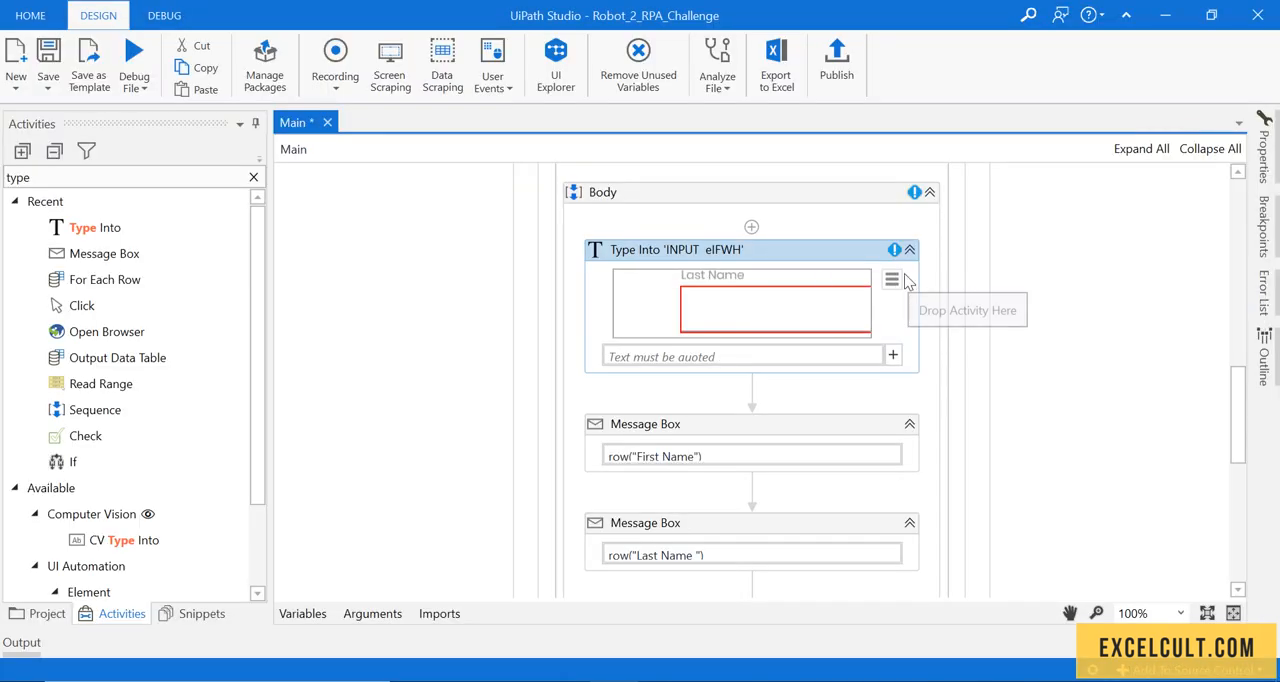
mouse_move(775, 250)
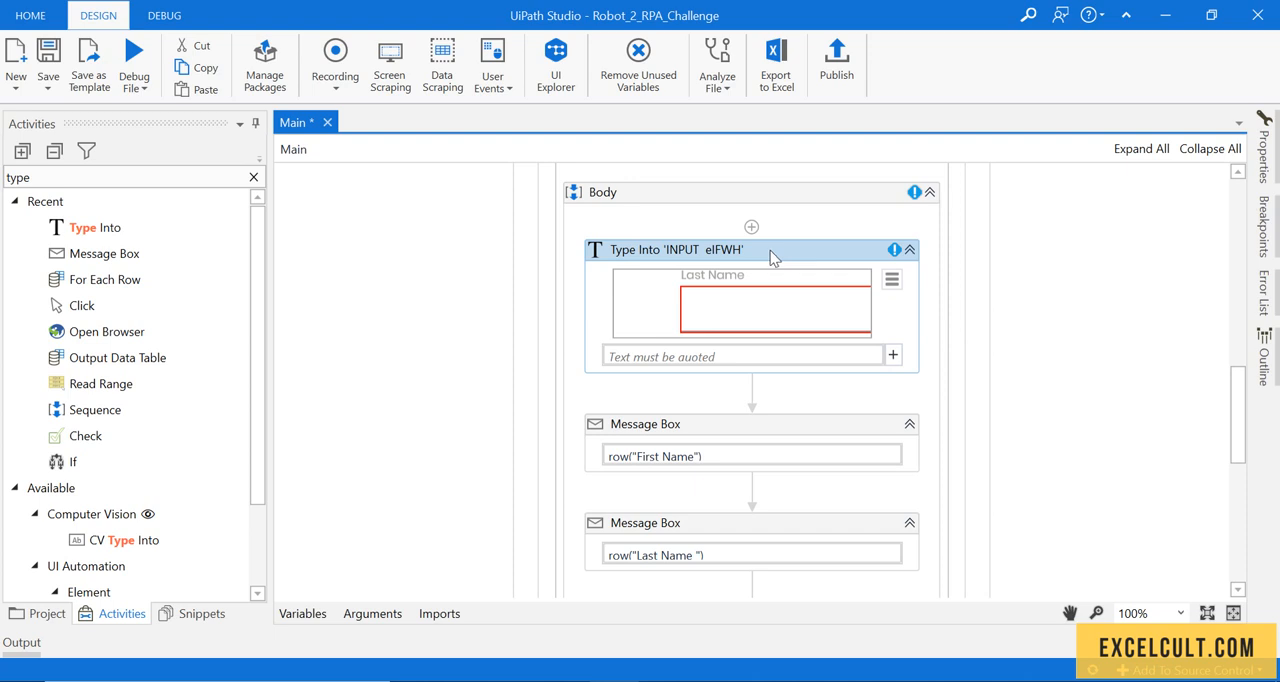
mouse_move(773, 332)
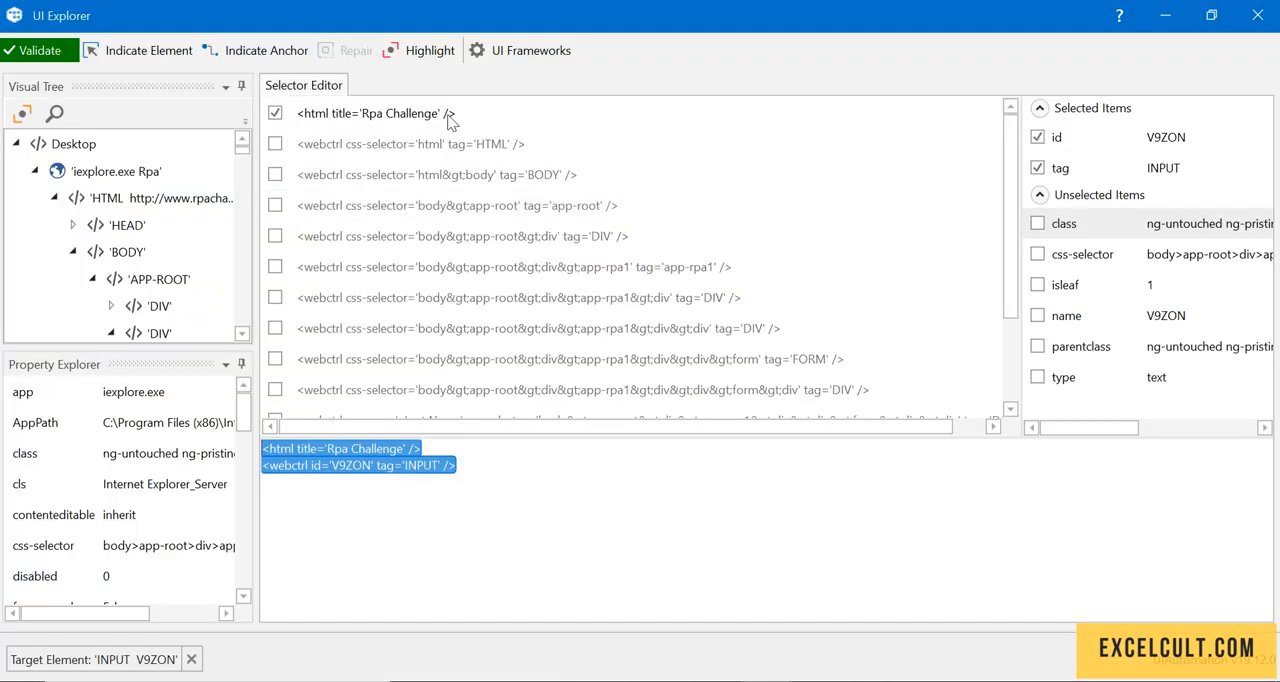
mouse_move(323, 174)
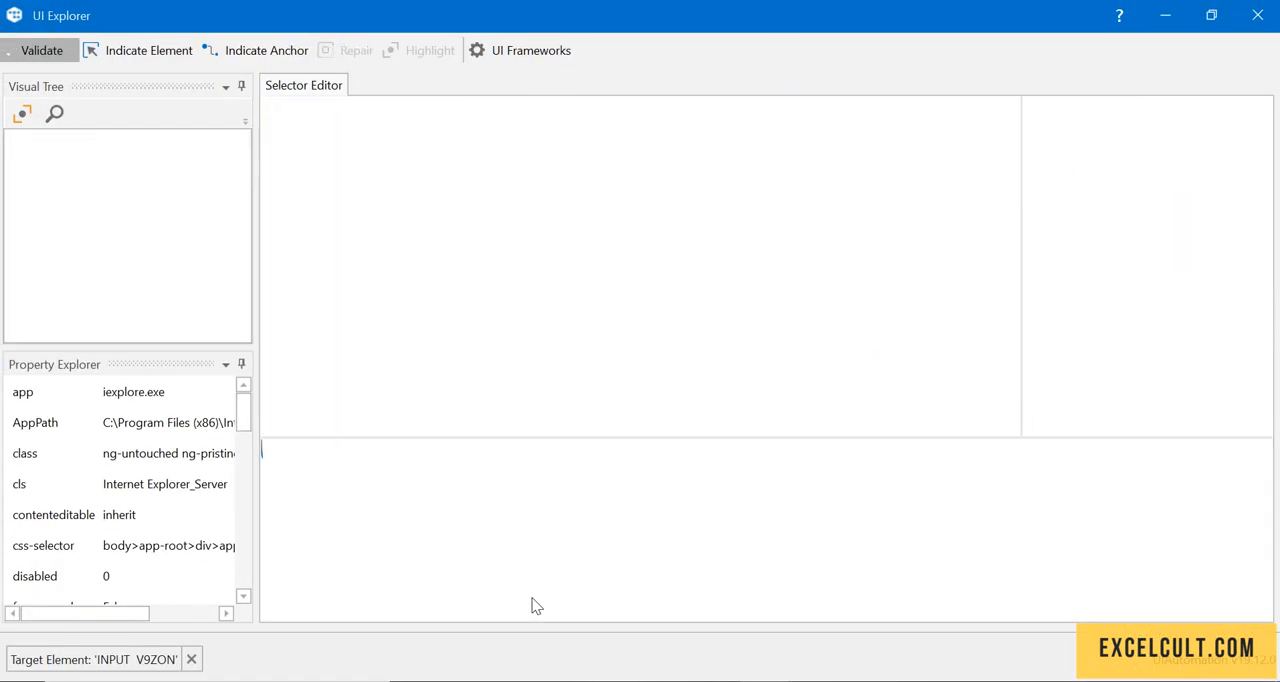
Load the captured field's selector and select its changing id value for removal.
left_click(42, 50)
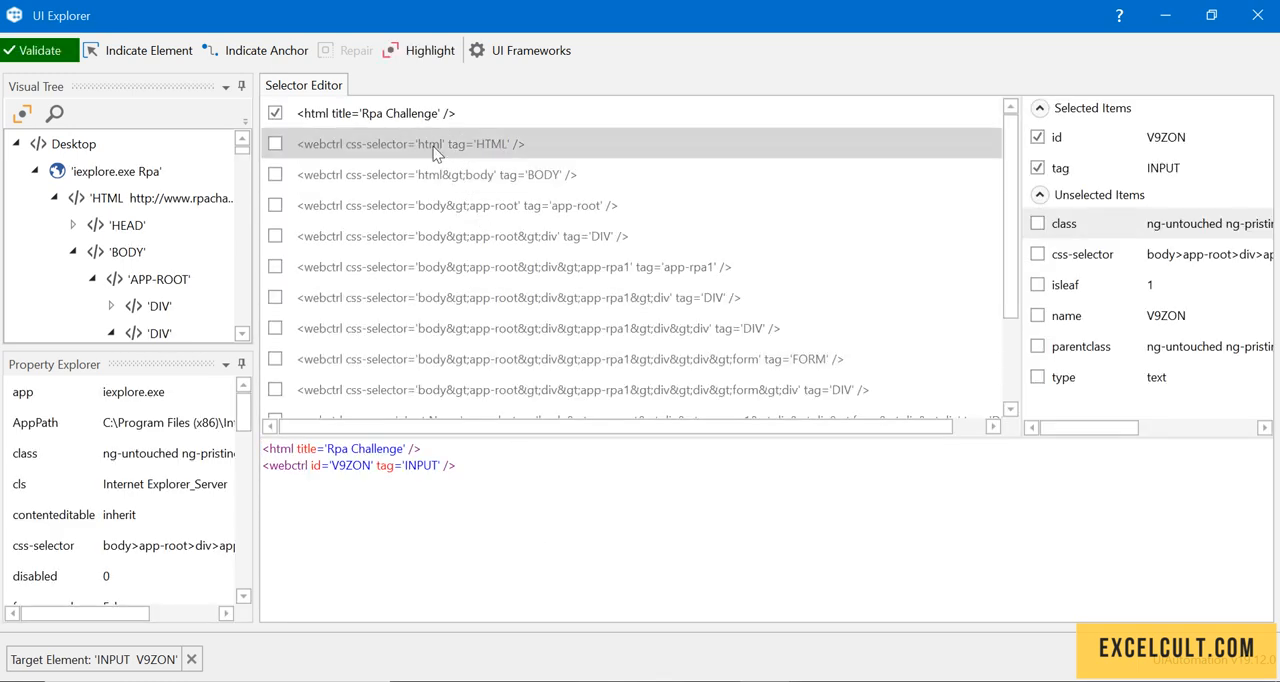
mouse_move(266, 50)
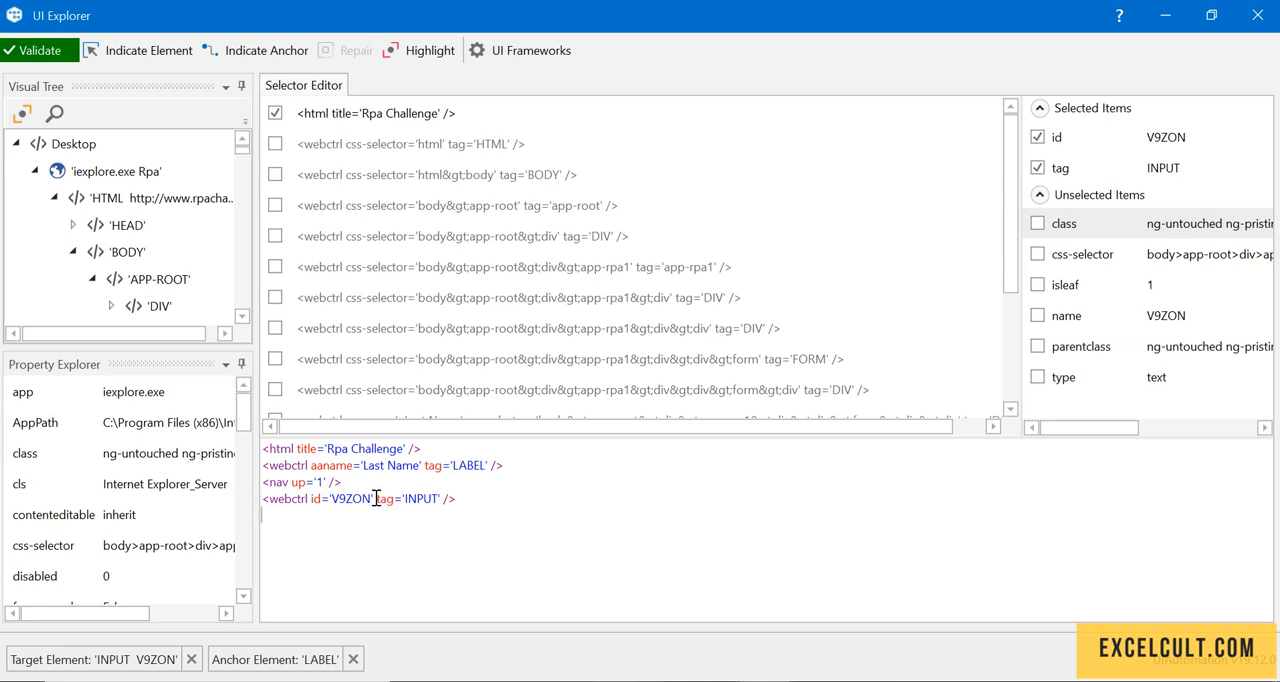
double_click(340, 498)
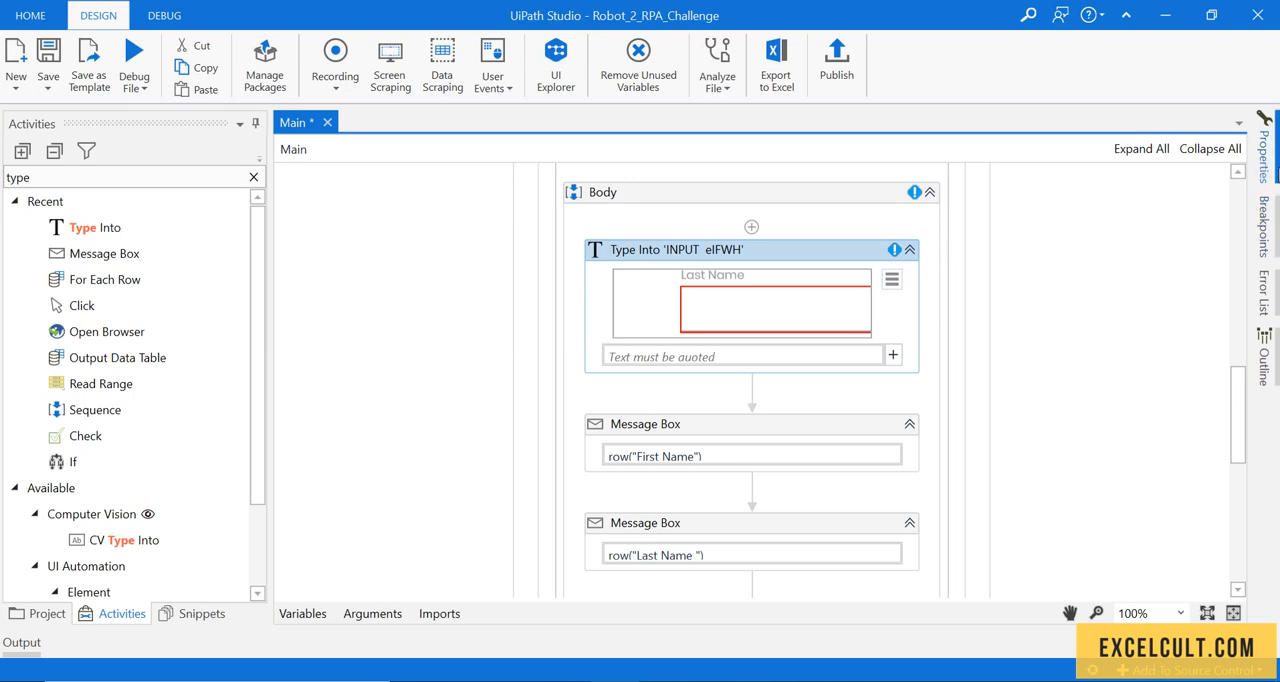
Accept the Type Into target selector anchored below the Last Name label, without id.
left_click(750, 249)
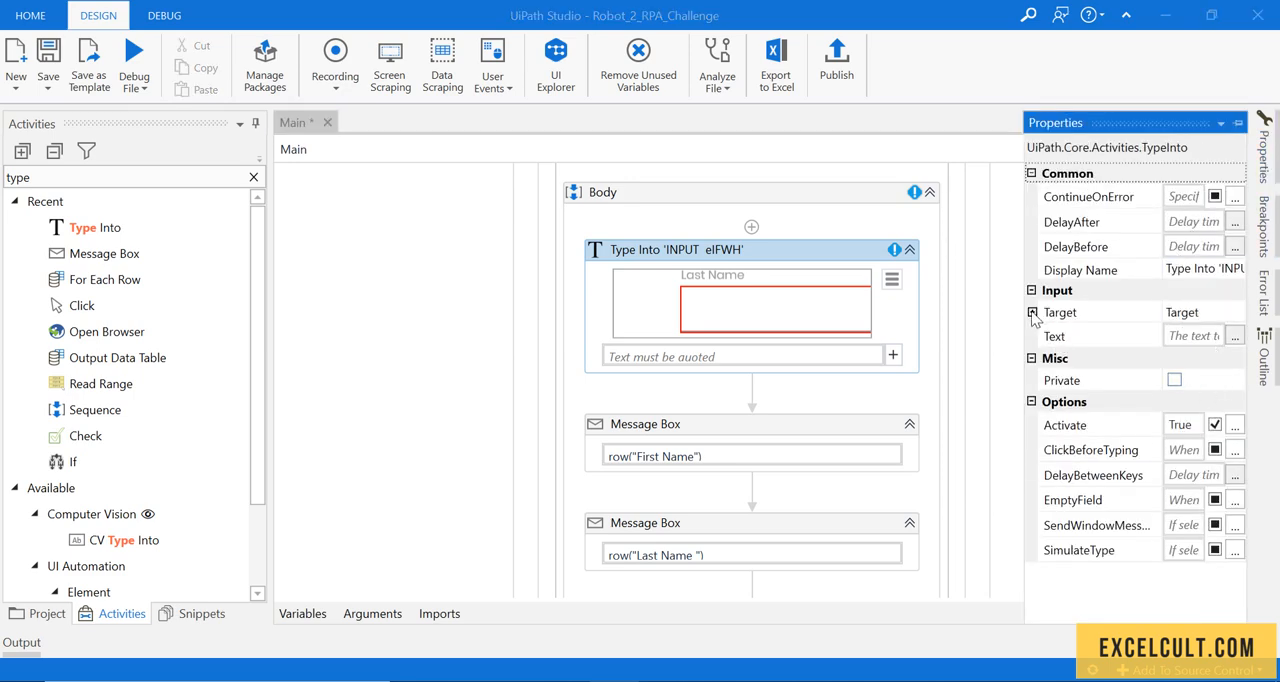
left_click(1031, 311)
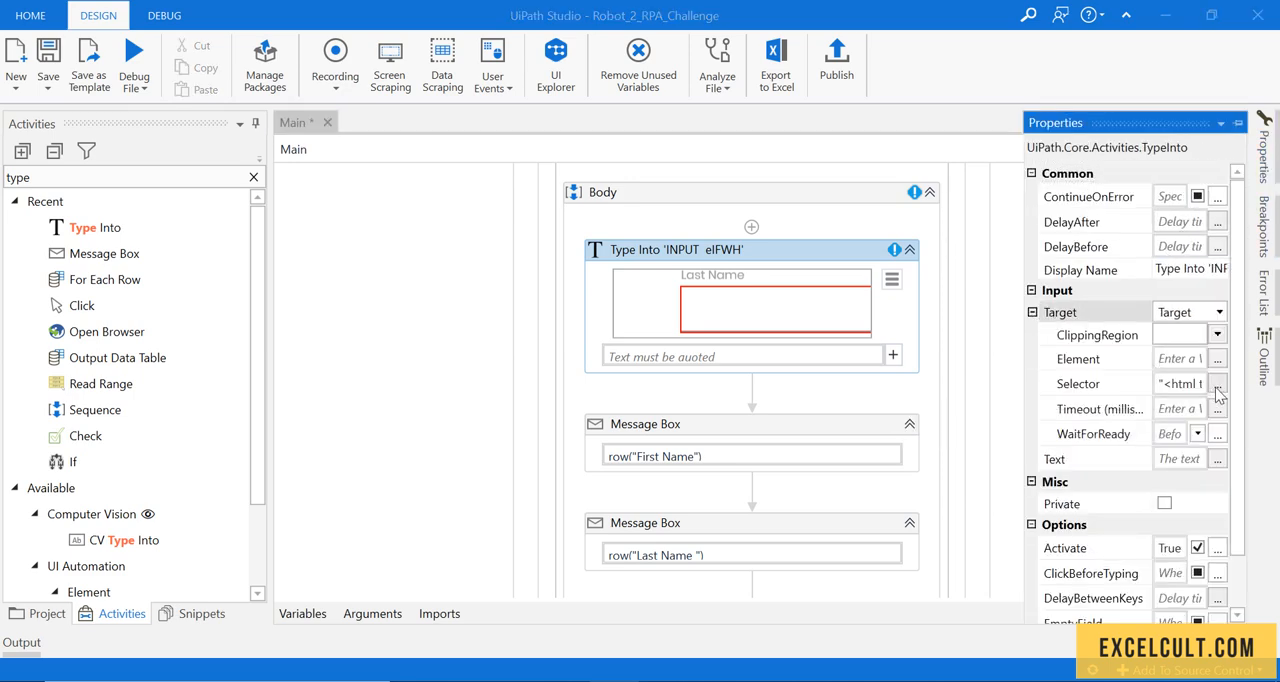
left_click(1218, 383)
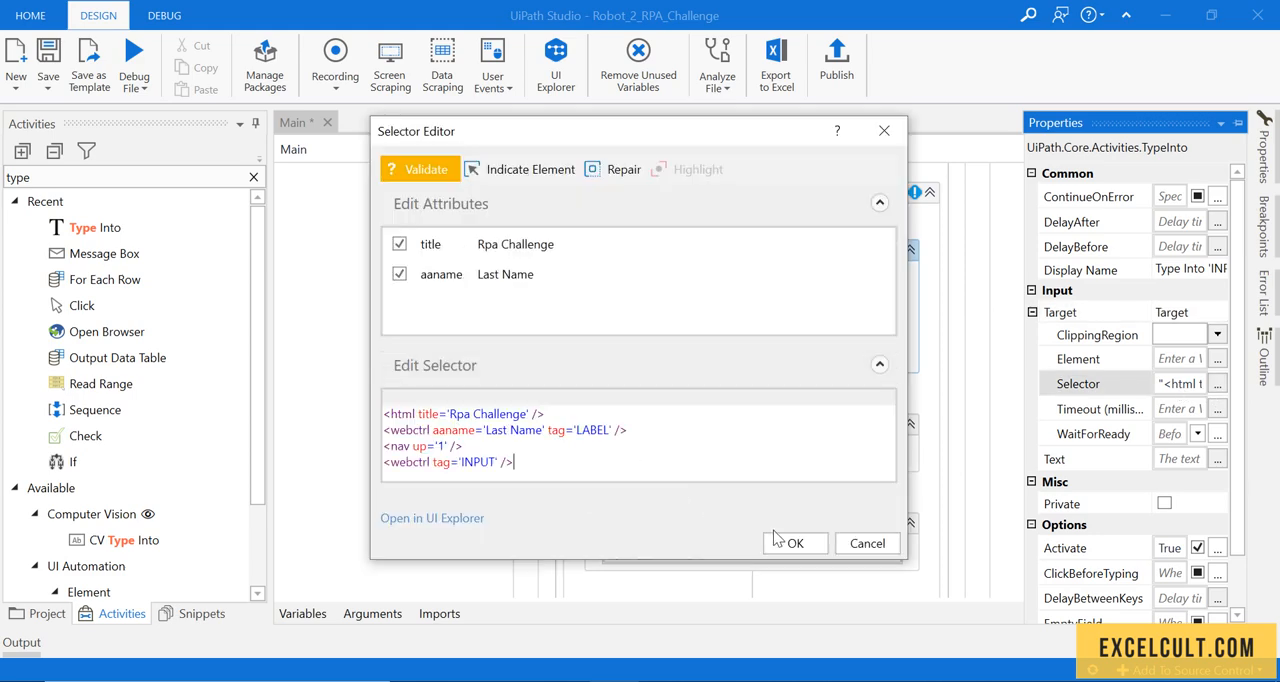
left_click(795, 543)
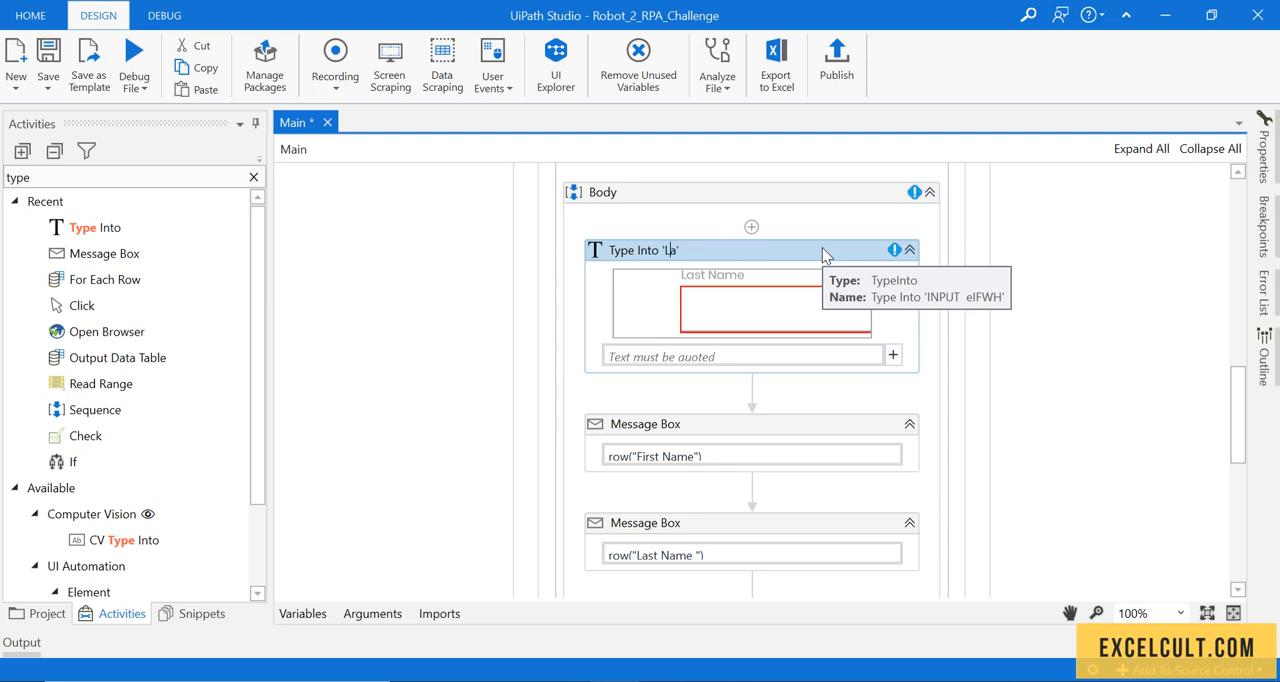
Title the activity 'Last Name' and set its text to row("Last Name ").ToString.
type("Last Name")
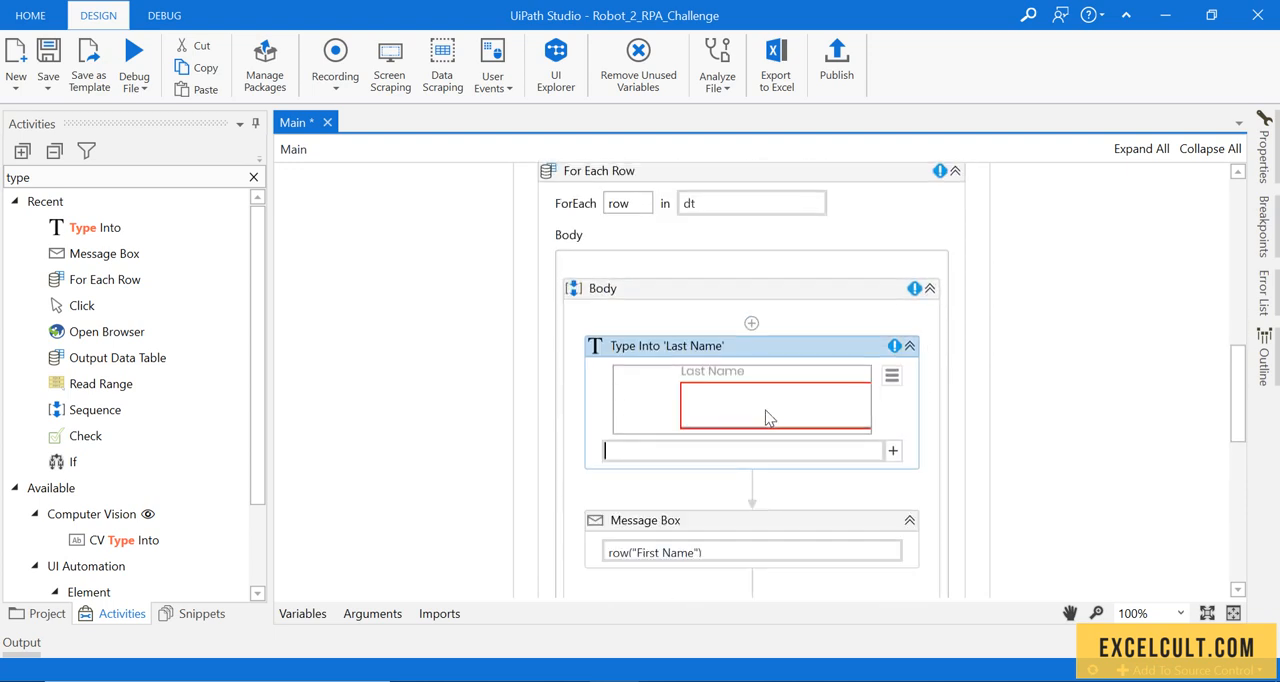
scroll("down", 3)
type("row(\"Last Name \")")
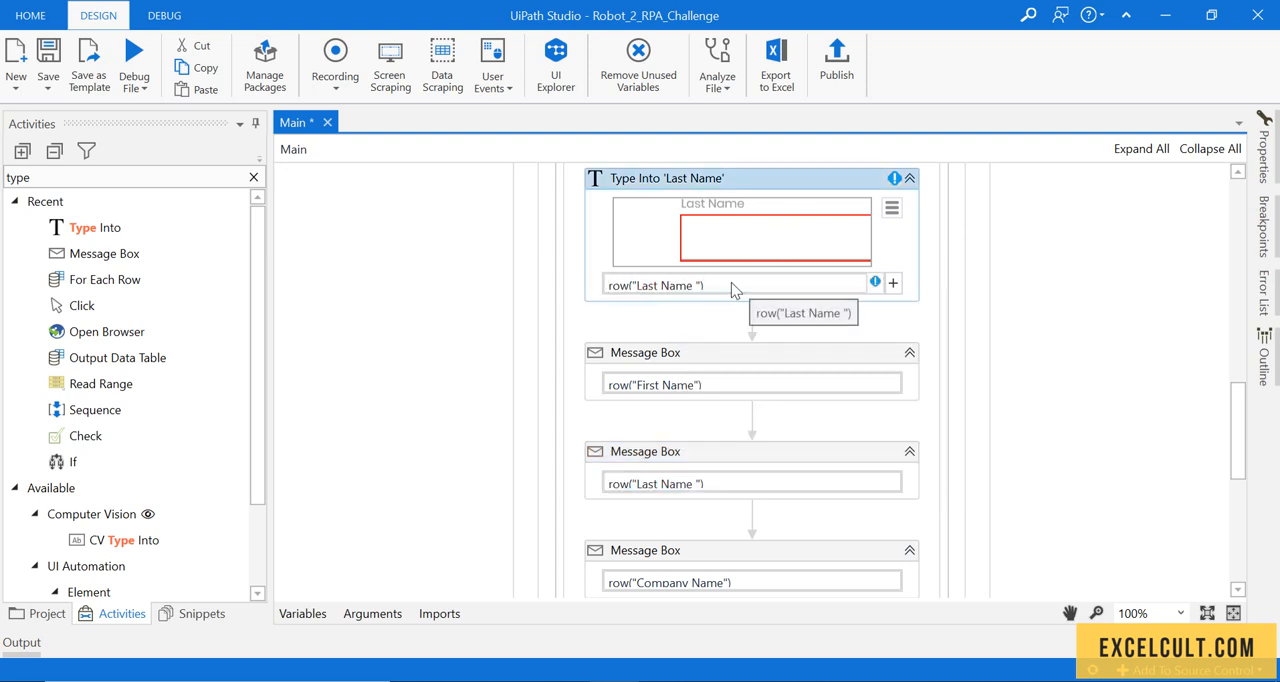
mouse_move(875, 284)
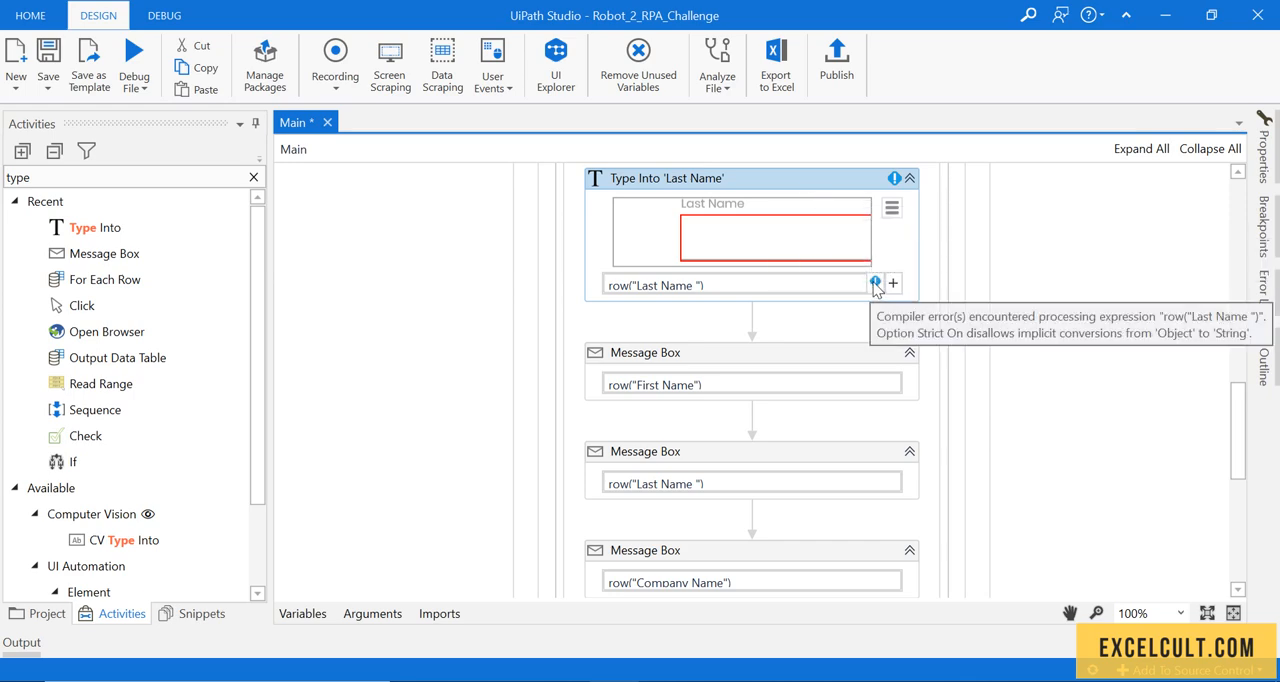
mouse_move(730, 287)
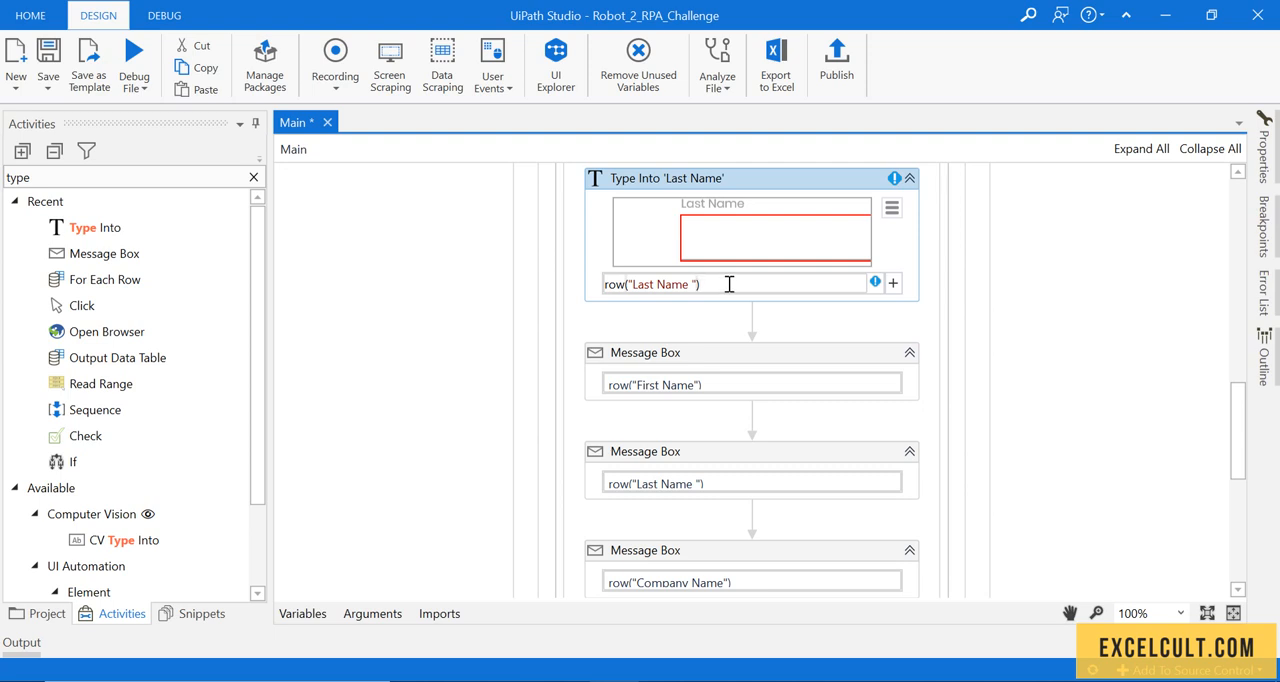
mouse_move(730, 281)
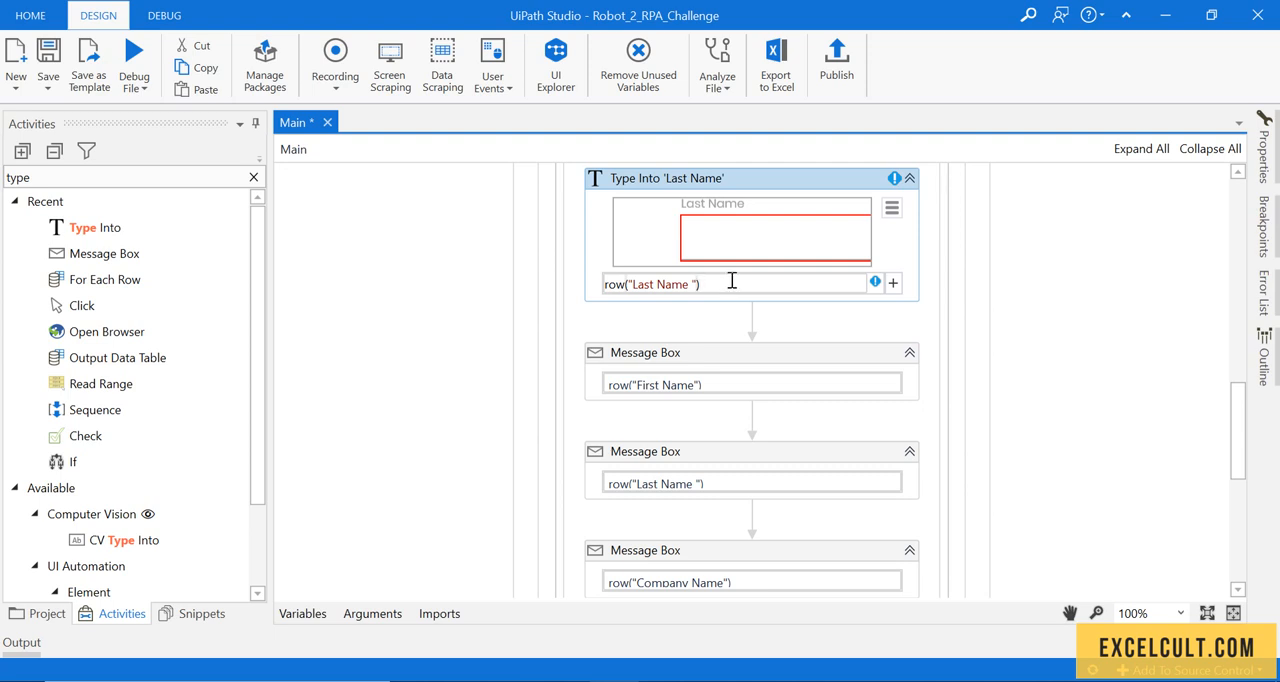
double_click(650, 283)
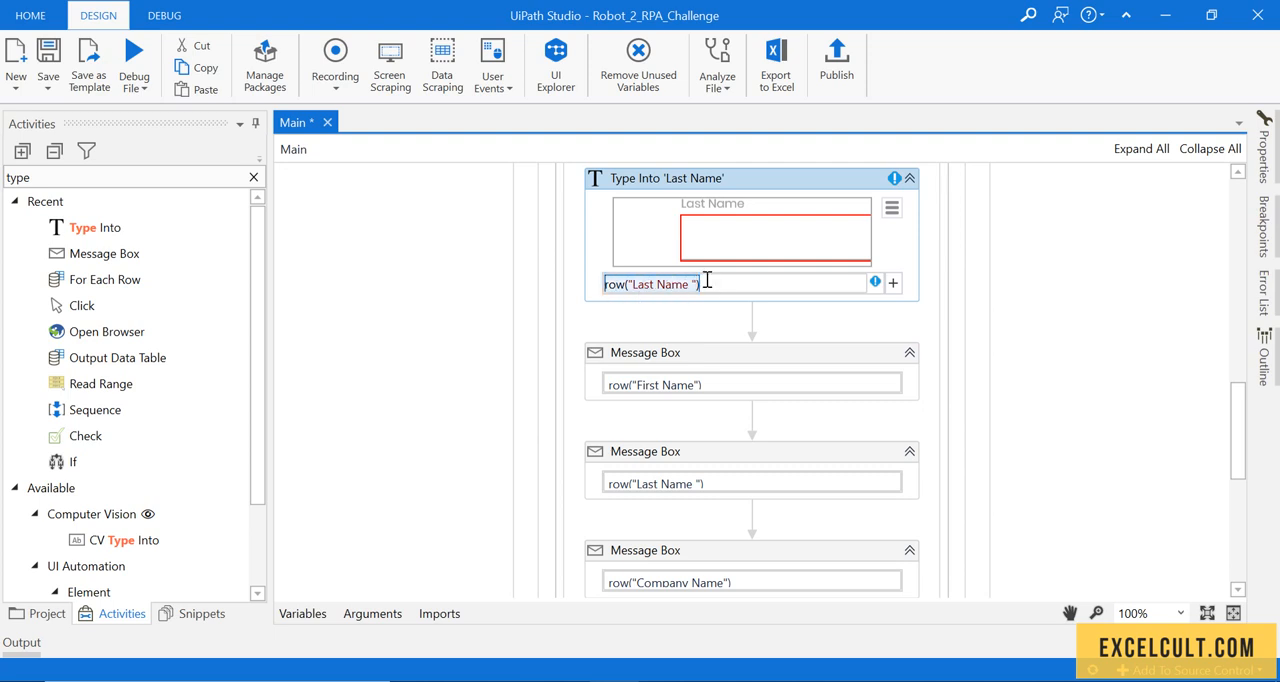
type(".ToString")
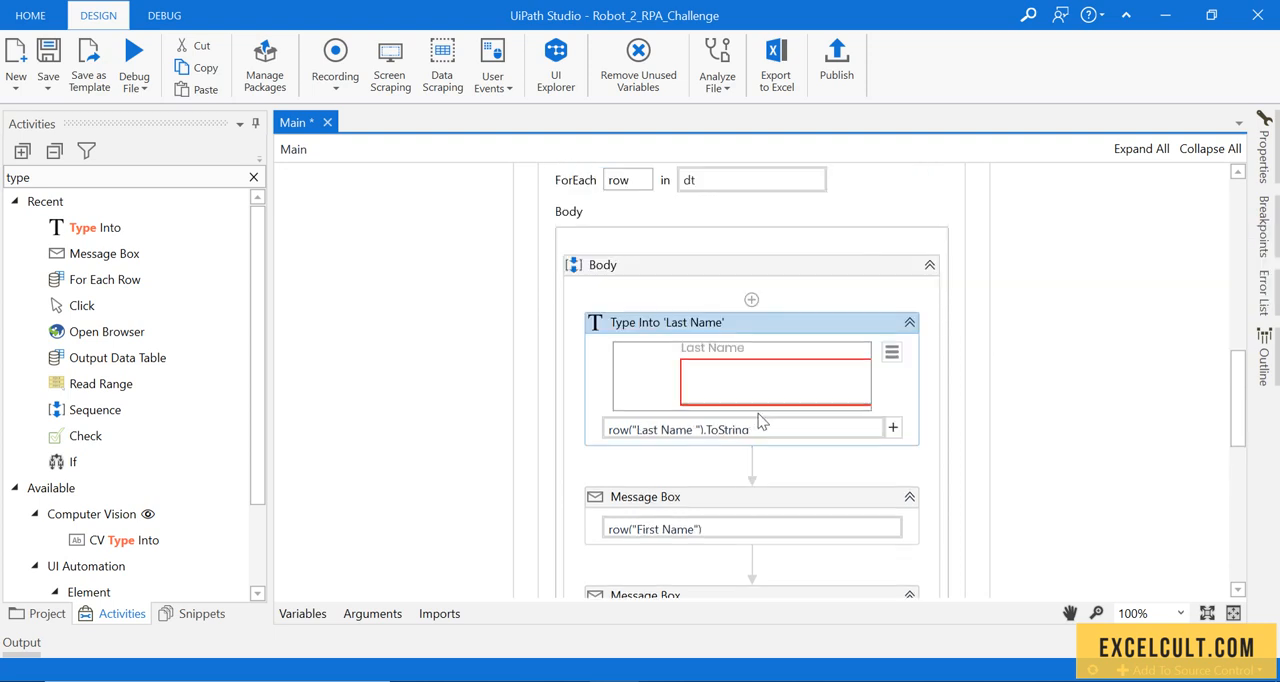
mouse_move(805, 331)
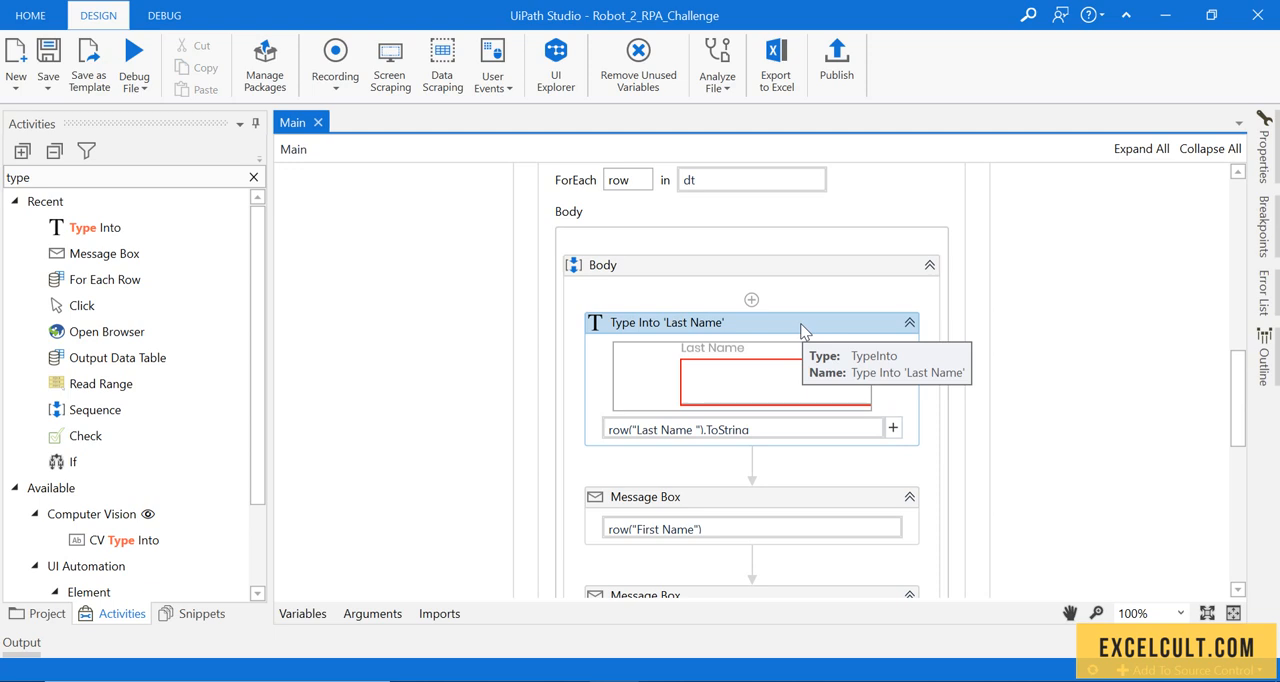
Remove the Message Box activities from the For Each Row body and save with Ctrl+S.
scroll("down", 3)
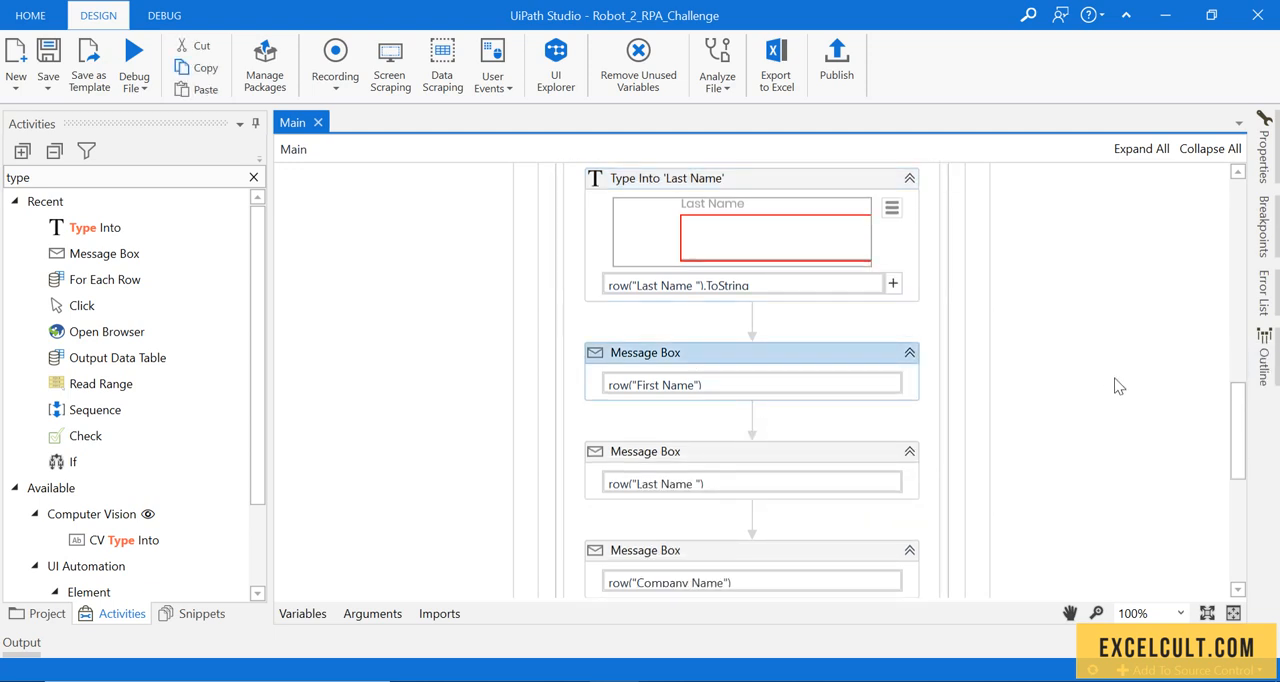
scroll("down", 3)
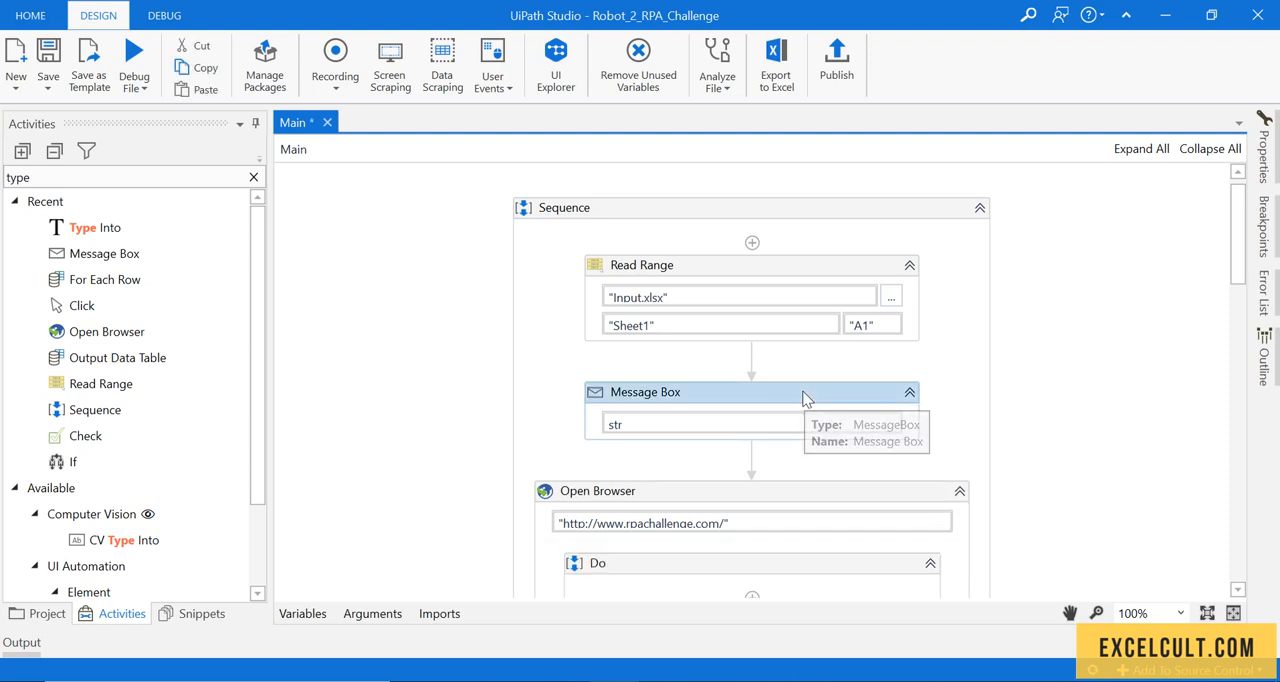
scroll("down", 3)
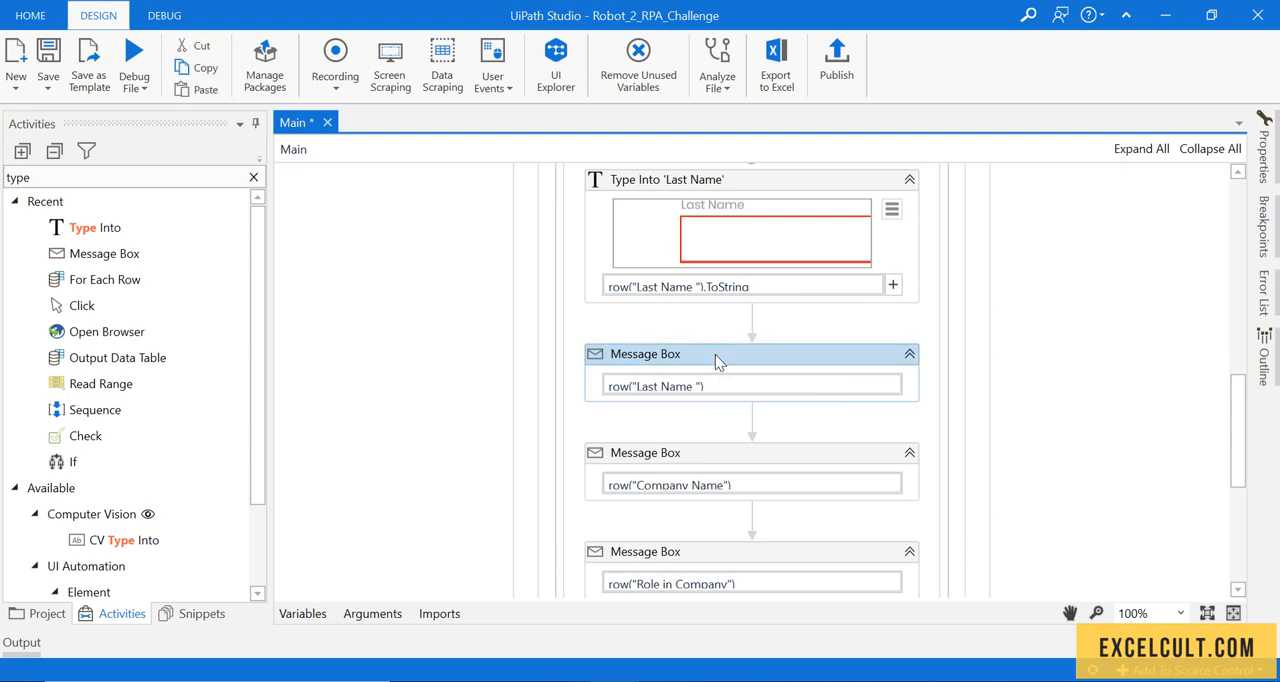
scroll("down", 3)
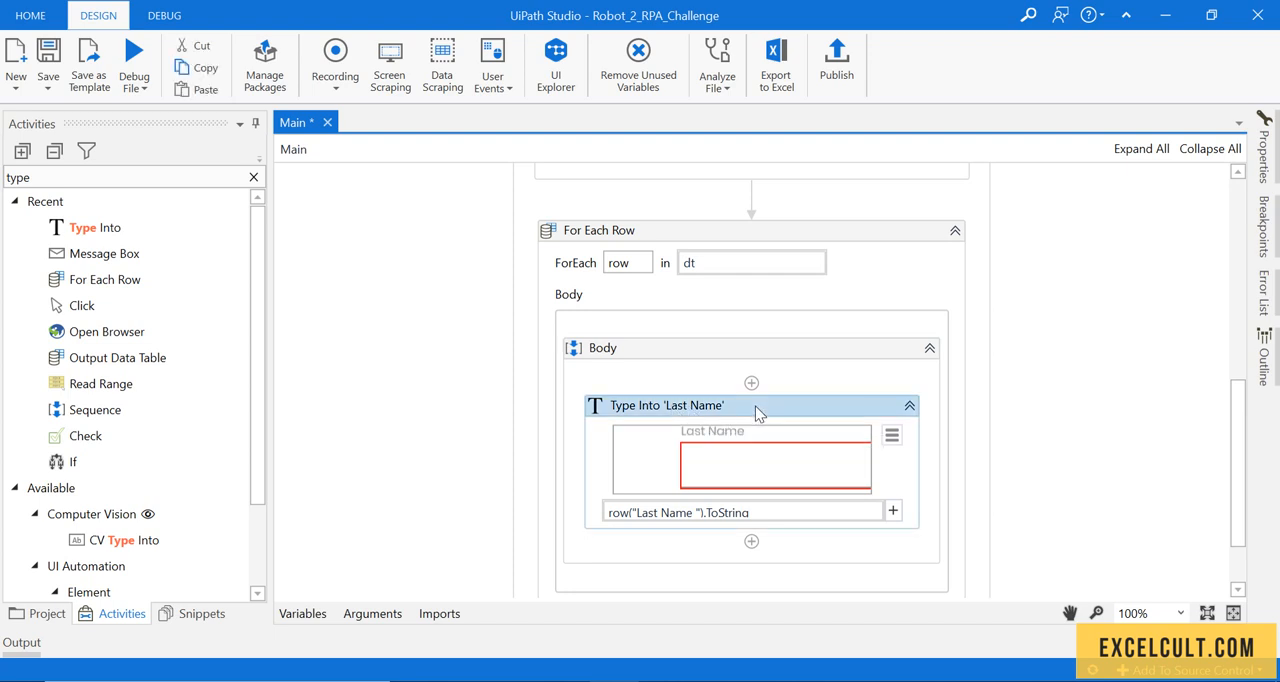
mouse_move(48, 62)
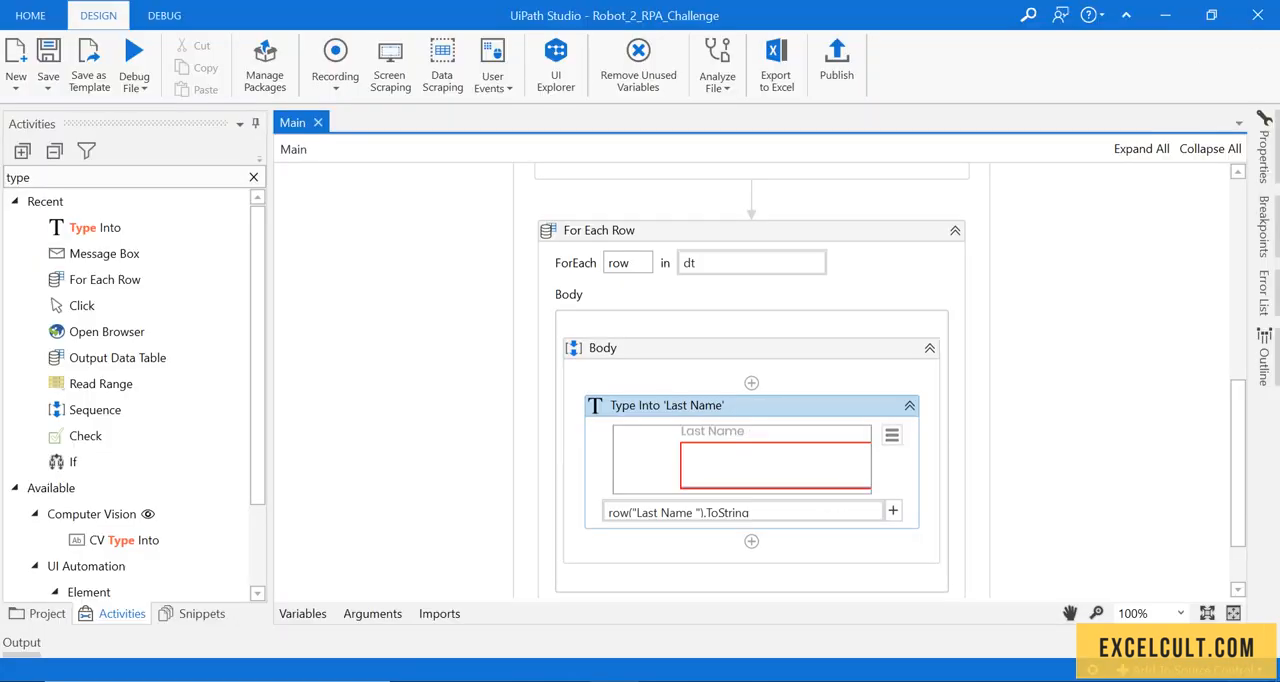
Run the workflow file, which types 'RobertsonDerrickMarlowe' into the Last Name field.
left_click(135, 80)
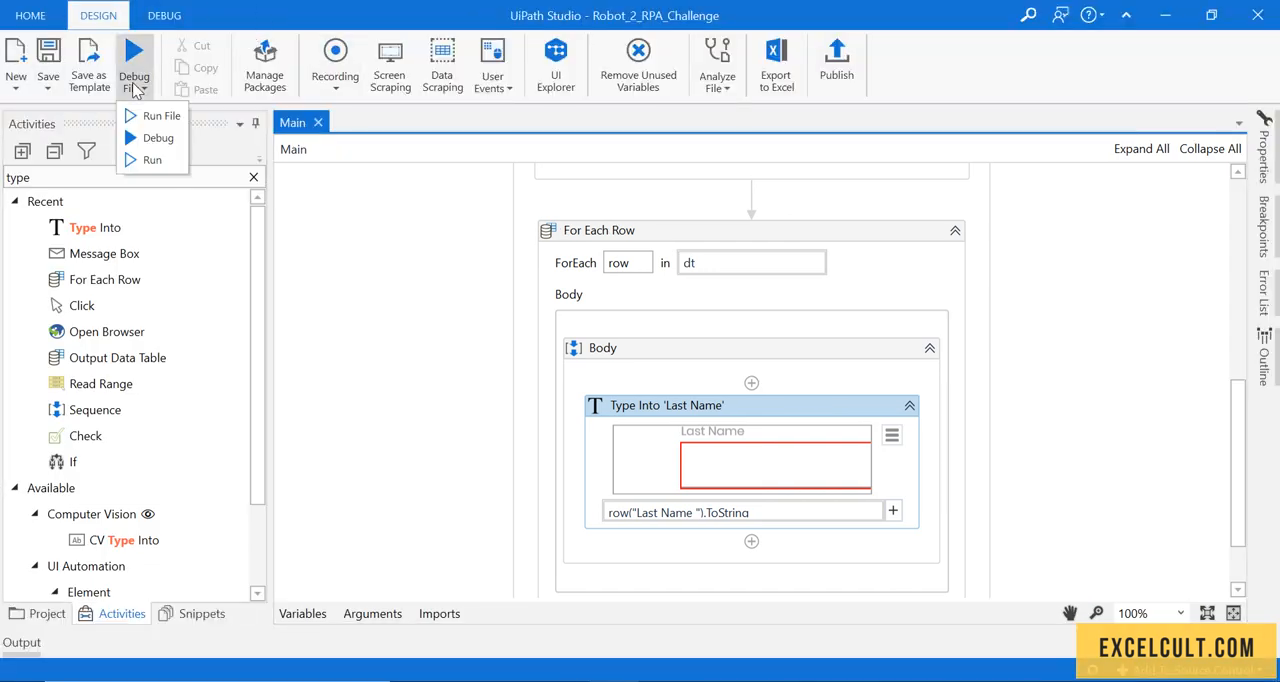
left_click(161, 115)
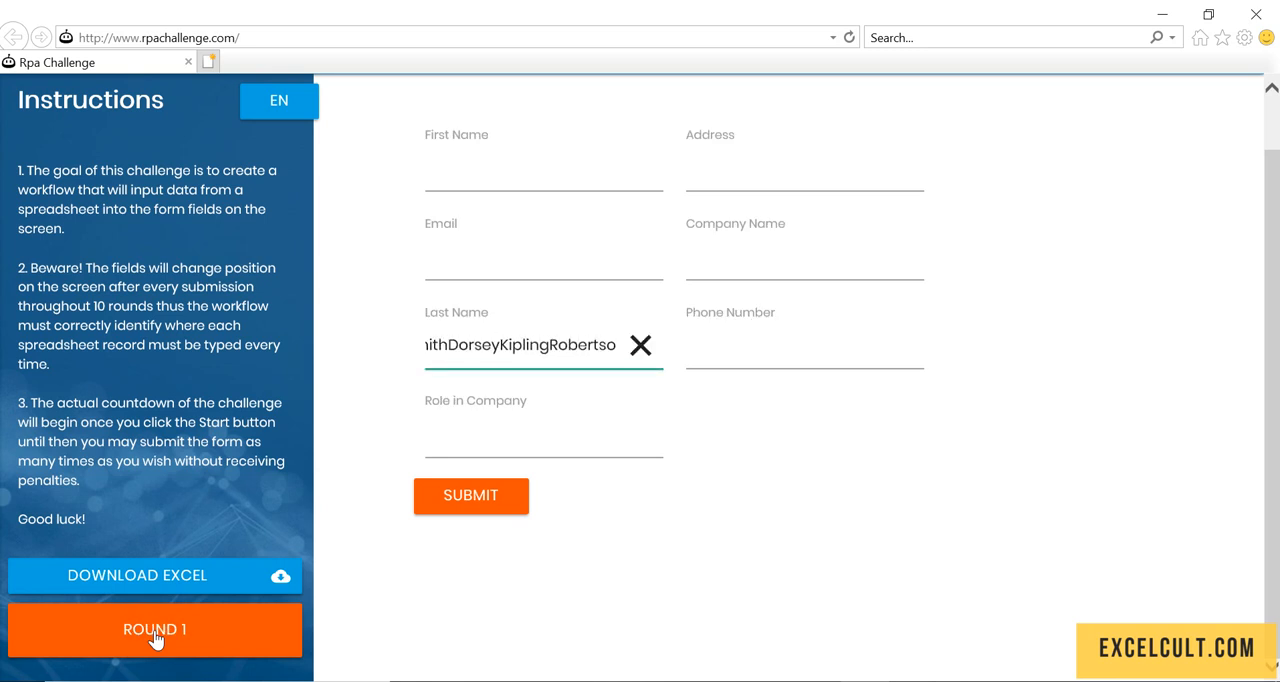
type("RobertsonDerrickMarlowe")
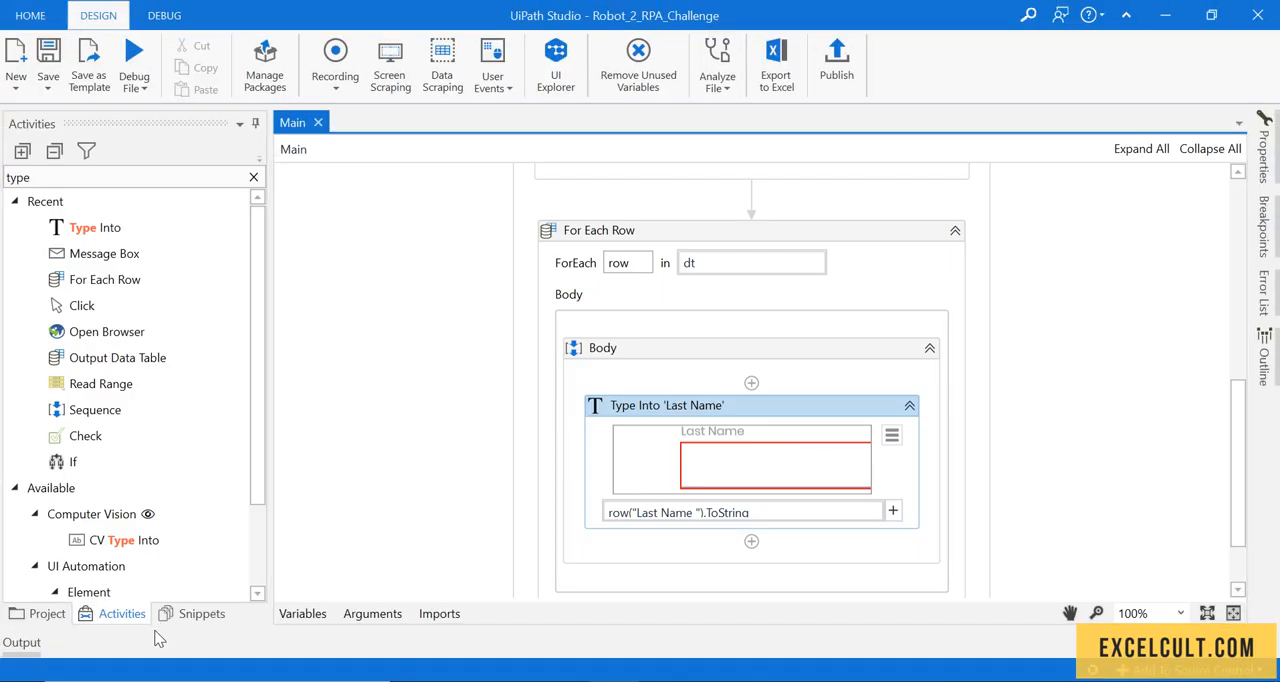
mouse_move(779, 416)
type("c")
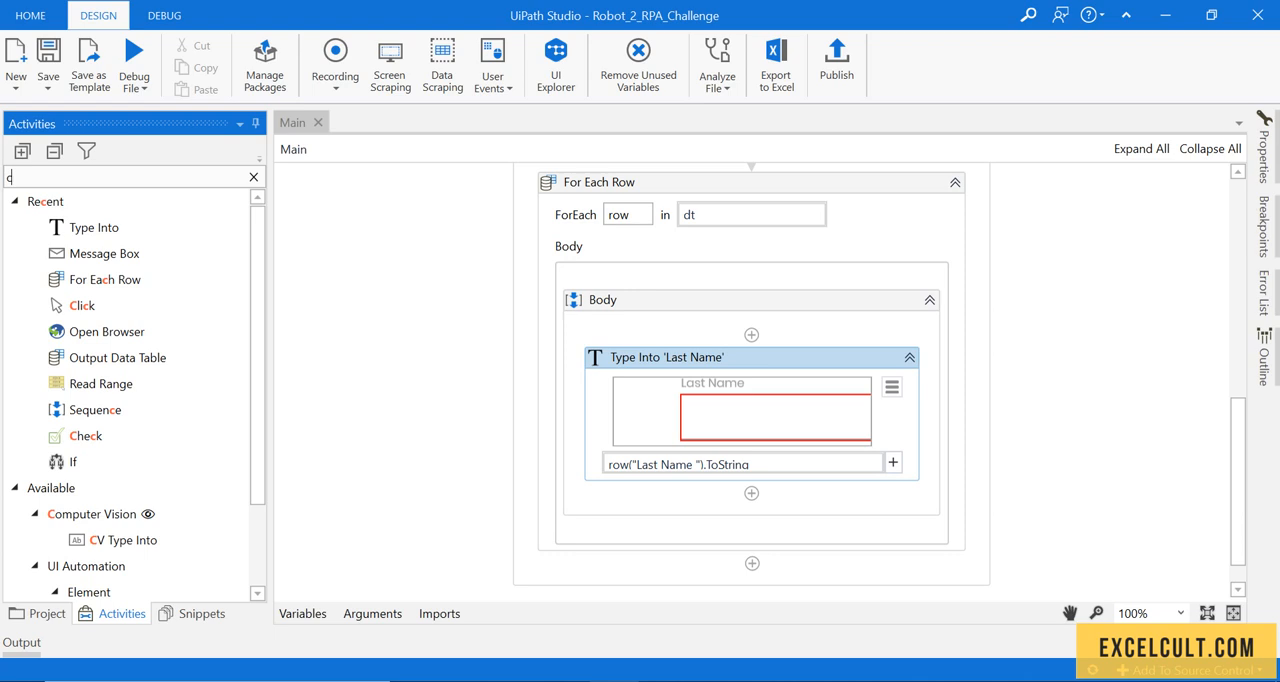
Add a Click activity below Type Into and indicate the form's SUBMIT button.
type("lick")
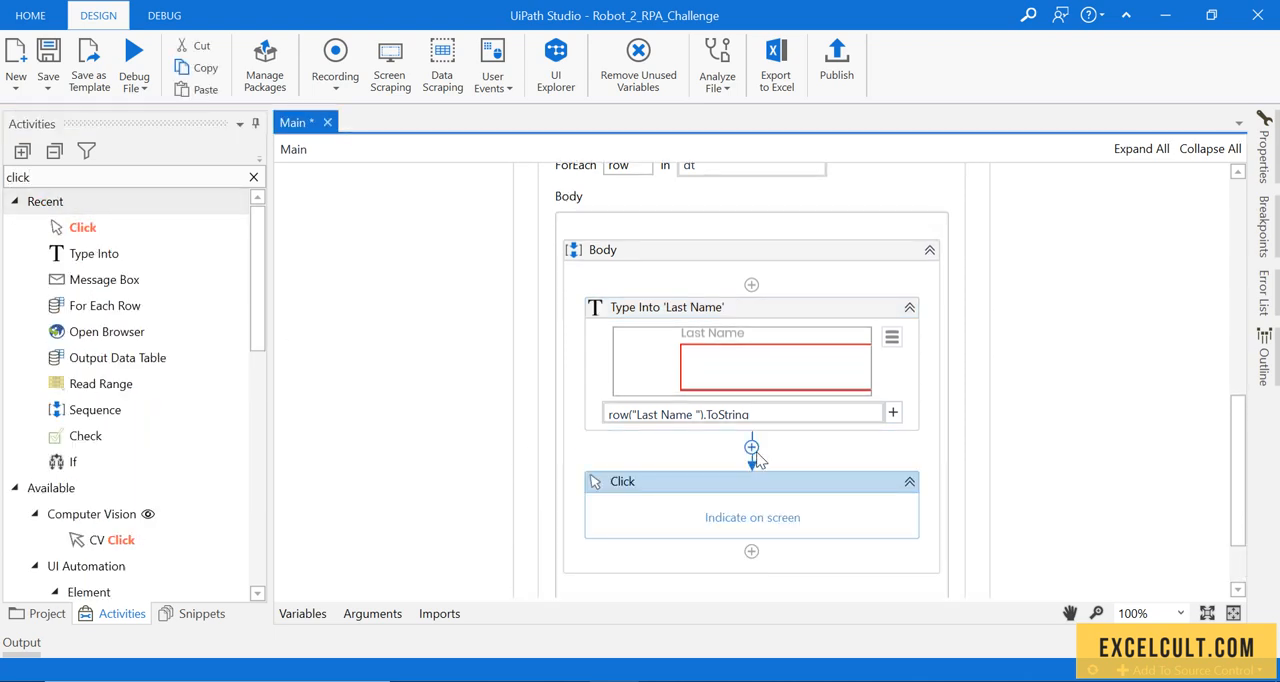
left_click(752, 517)
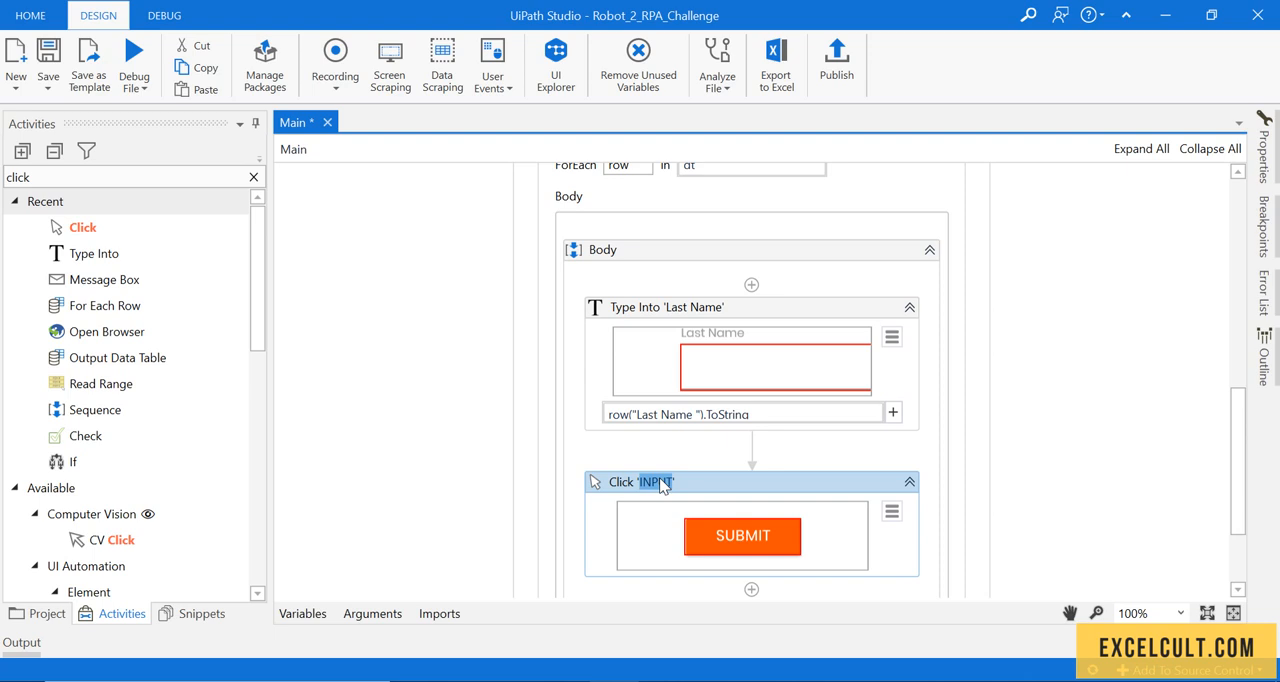
mouse_move(645, 482)
type("Submit")
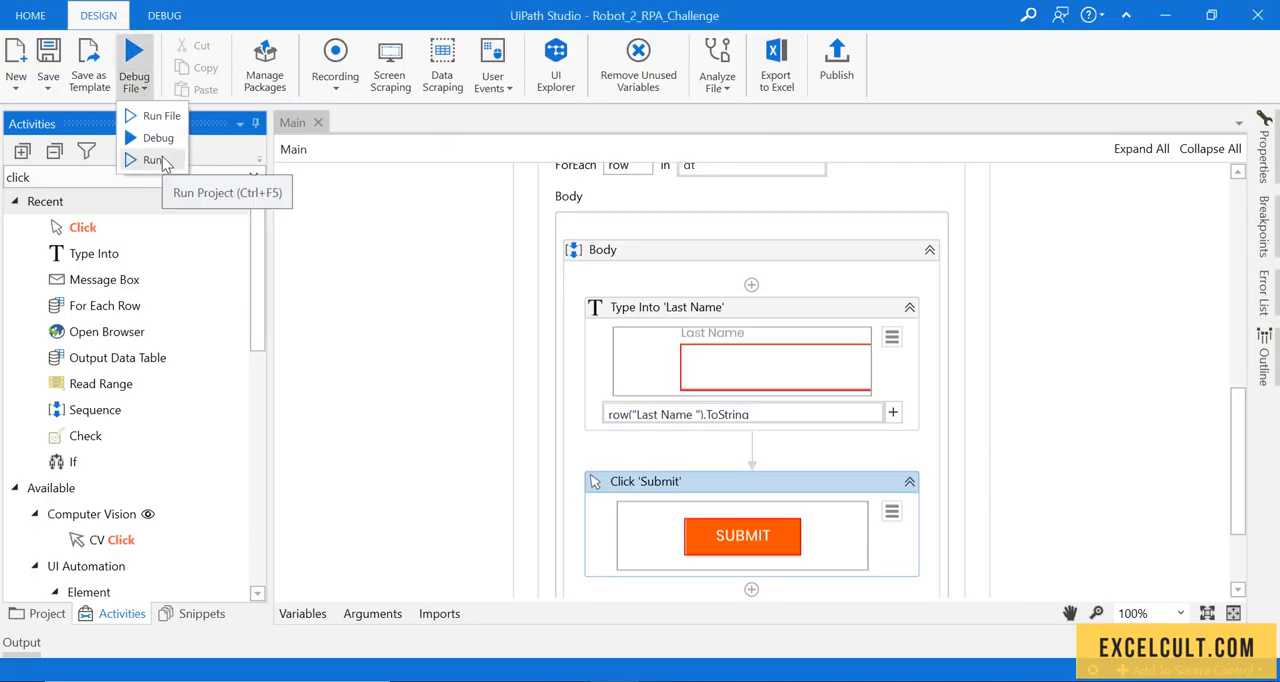
Run the project so the robot types each last name (e.g. 'Shelby') and submits, through round 9.
left_click(157, 160)
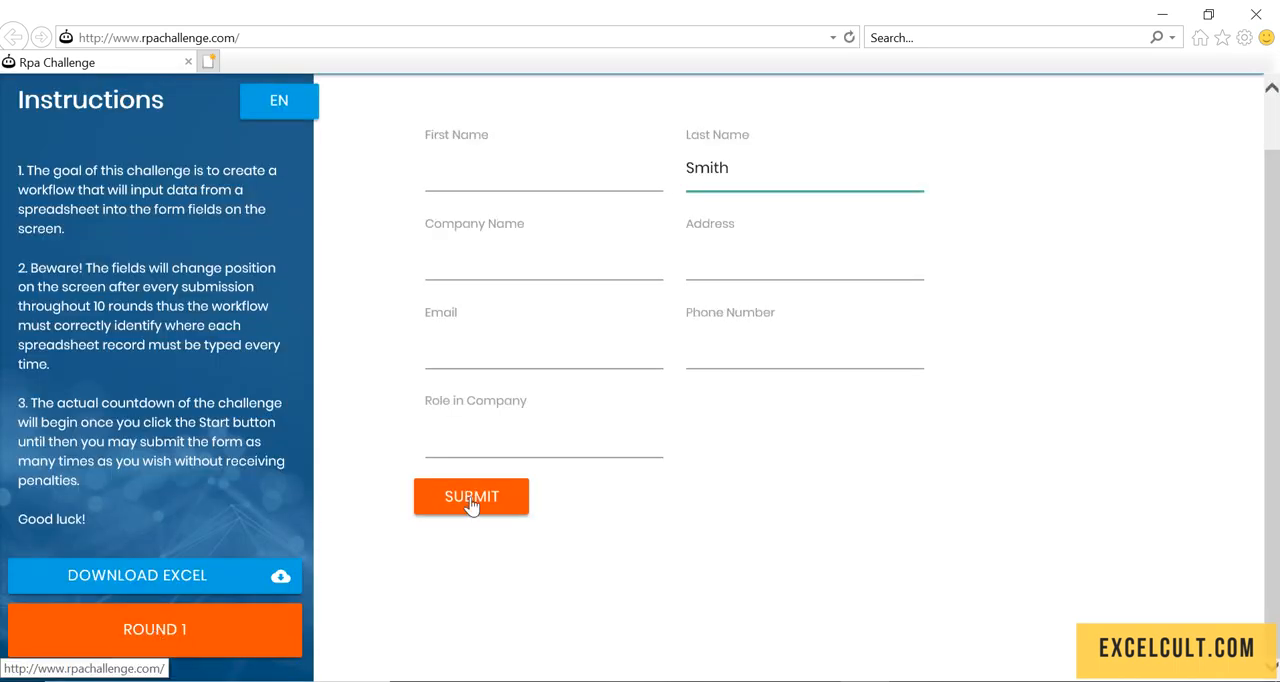
left_click(471, 497)
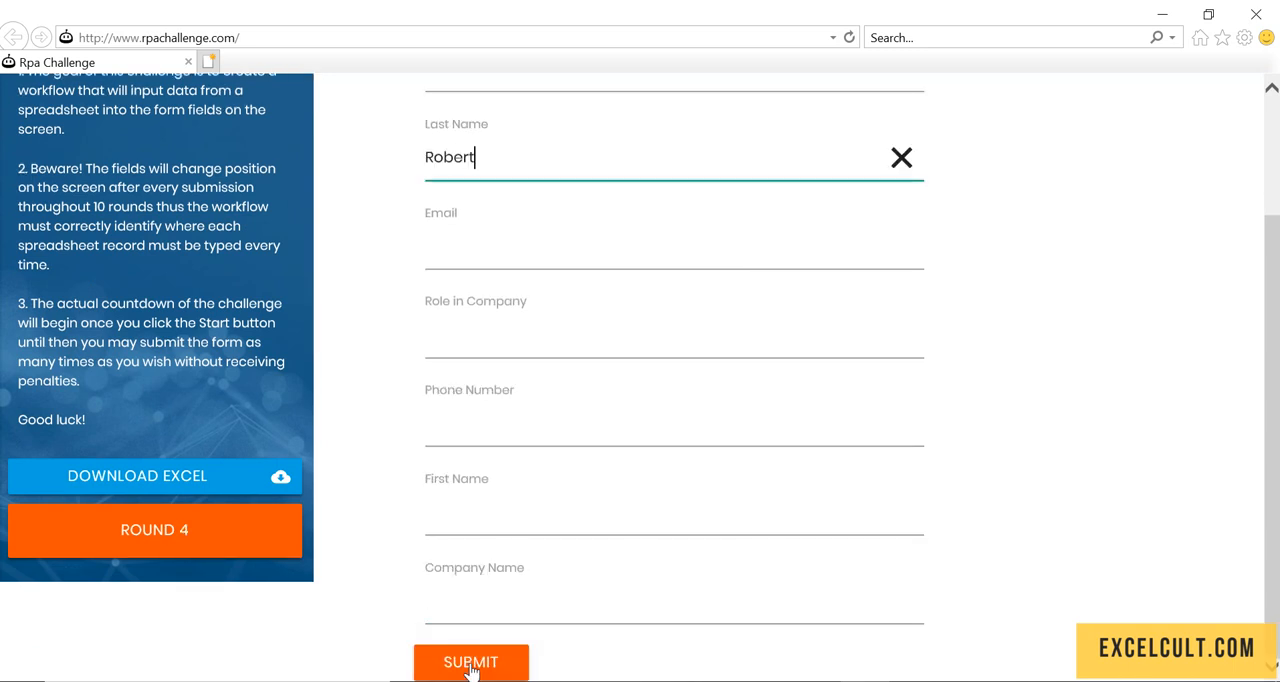
left_click(470, 662)
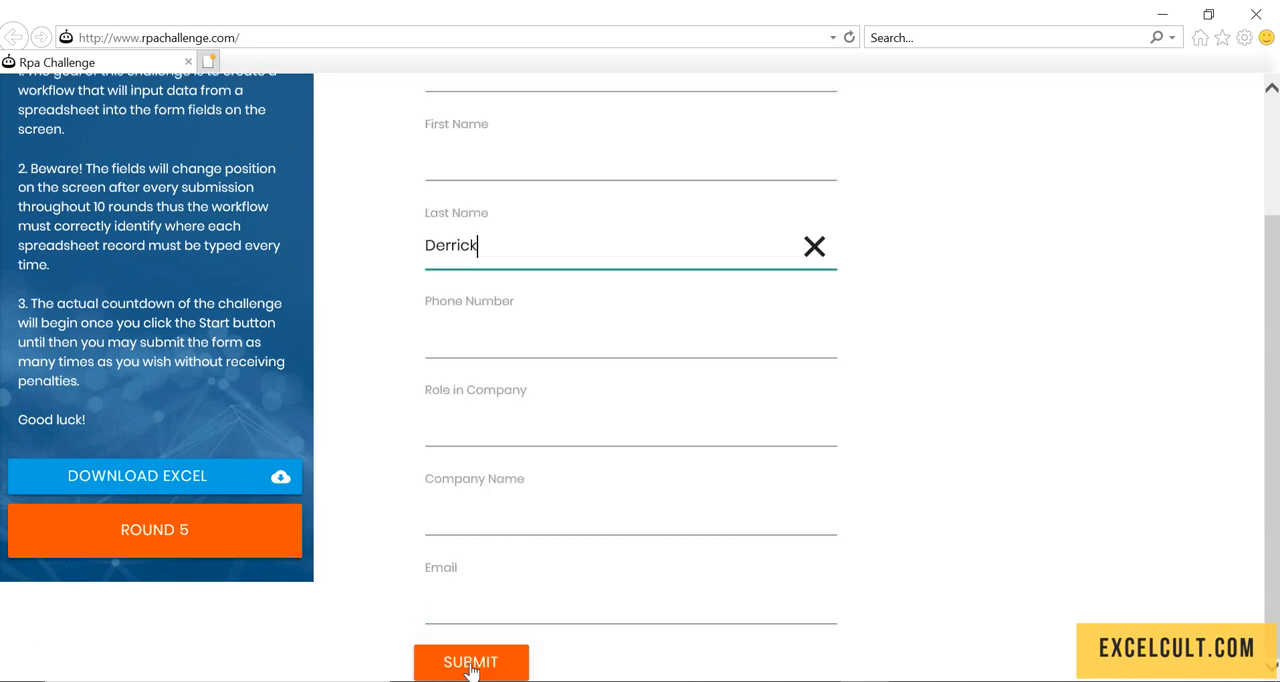
left_click(470, 662)
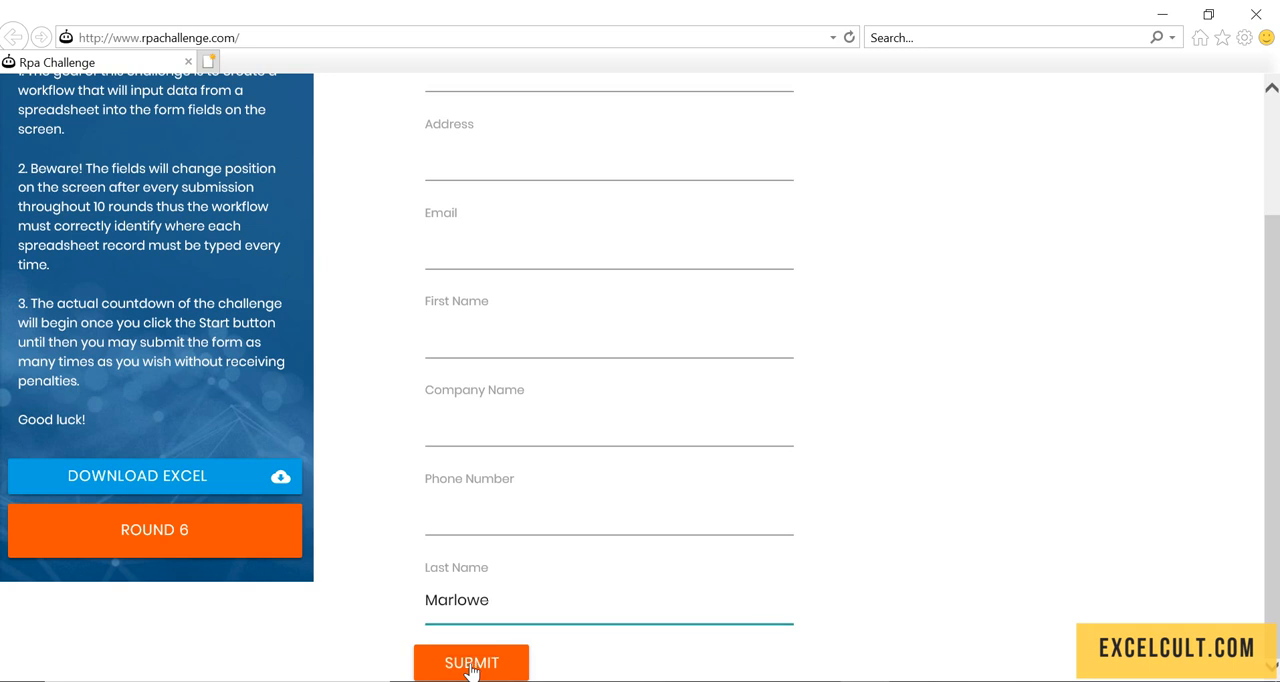
left_click(471, 662)
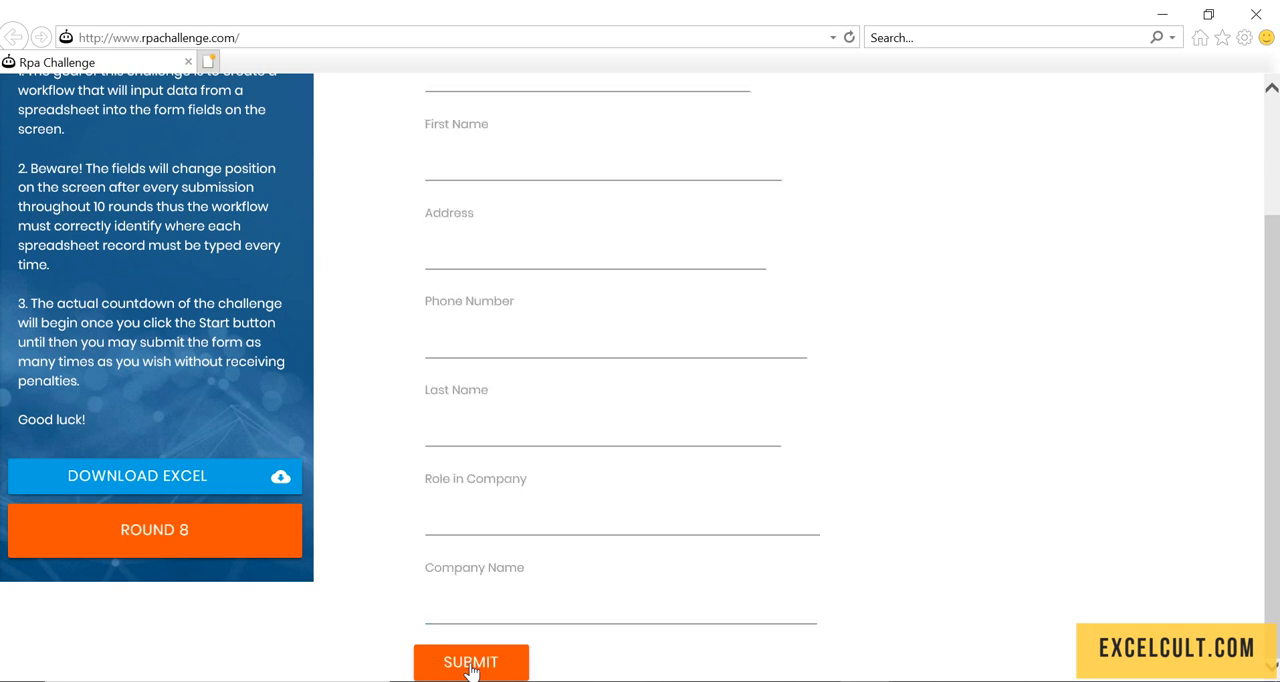
type("Shelby")
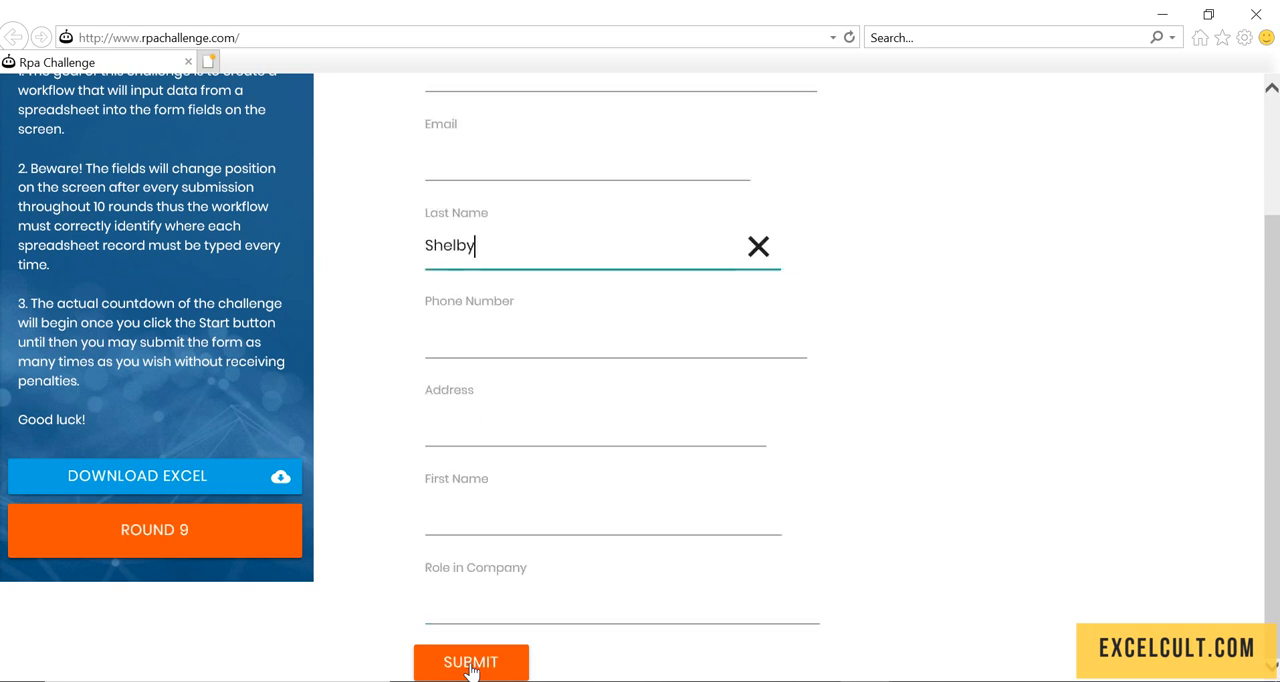
left_click(470, 662)
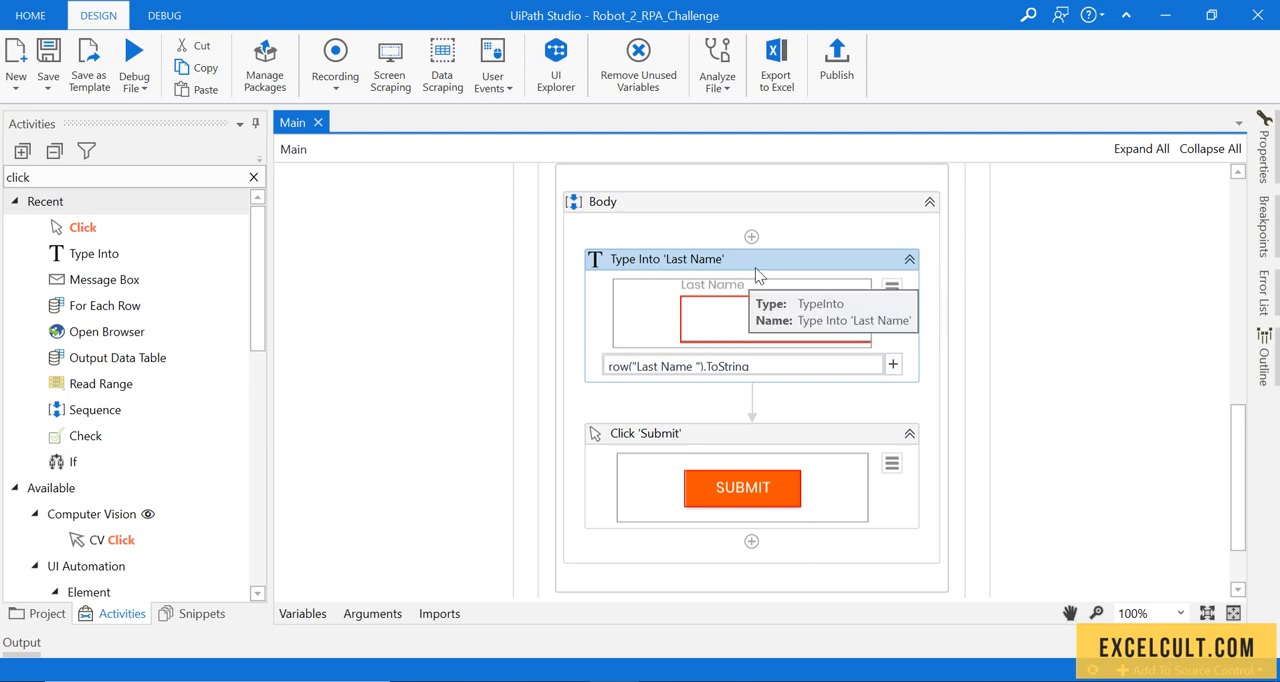
mouse_move(94, 253)
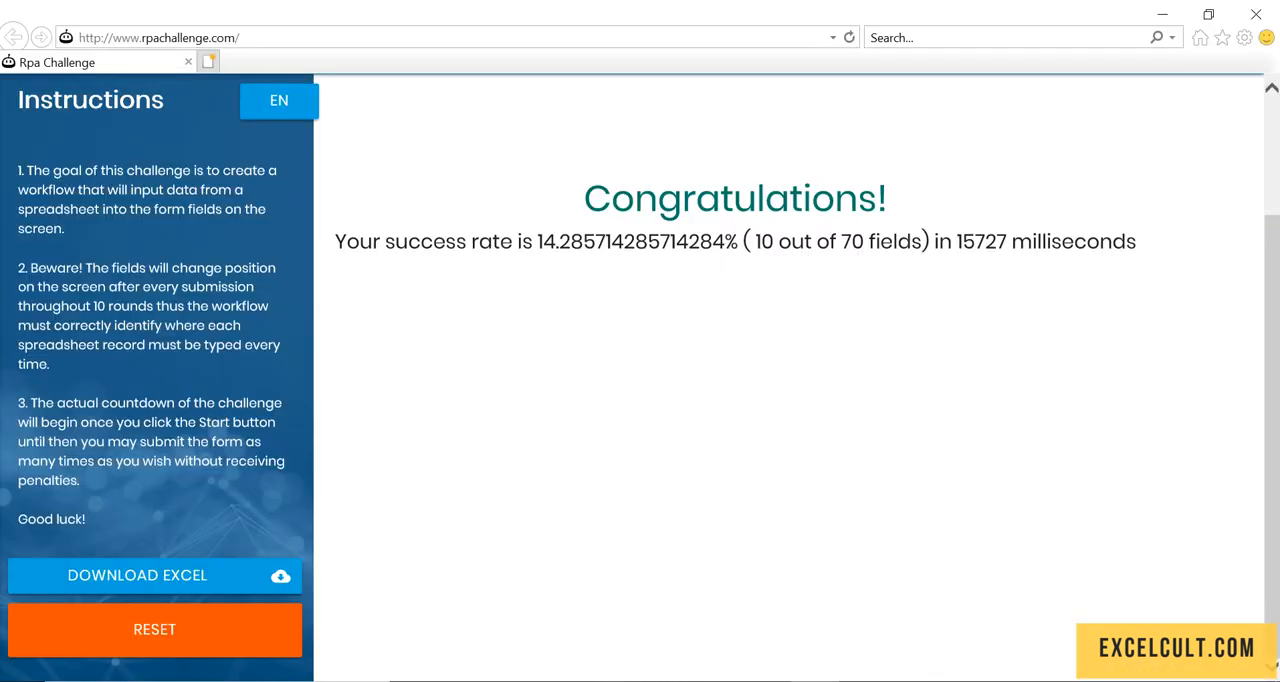
mouse_move(838, 68)
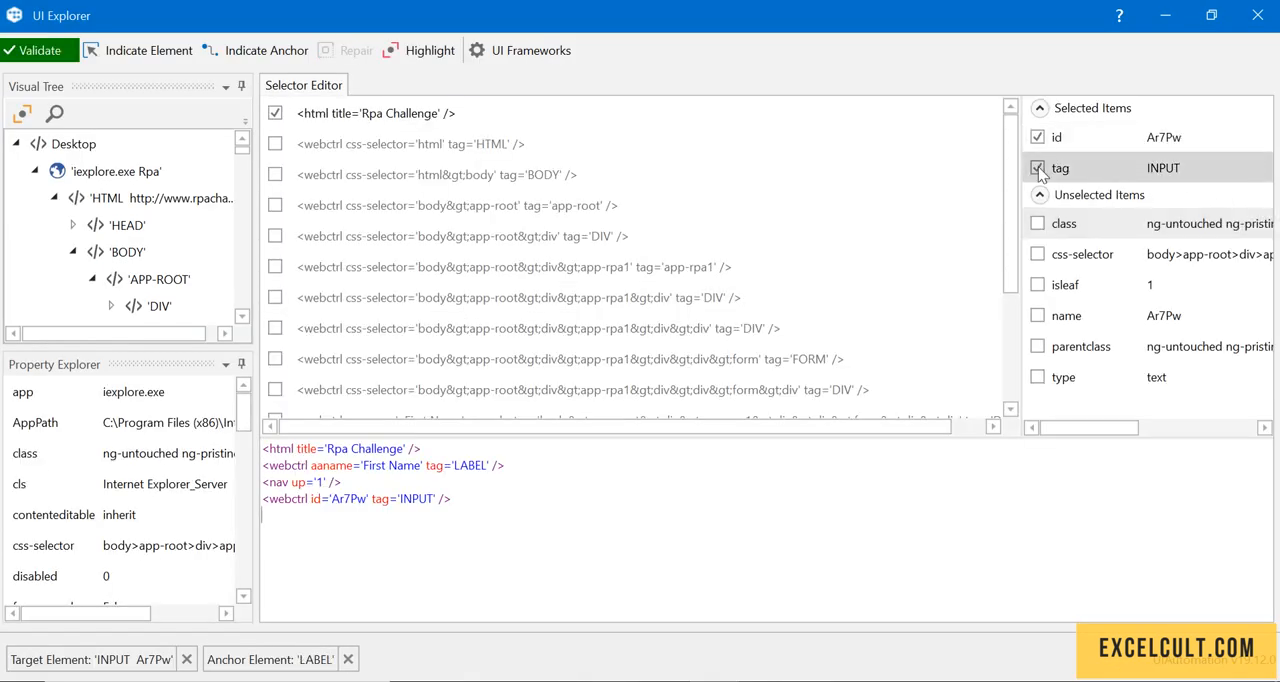
mouse_move(1060, 167)
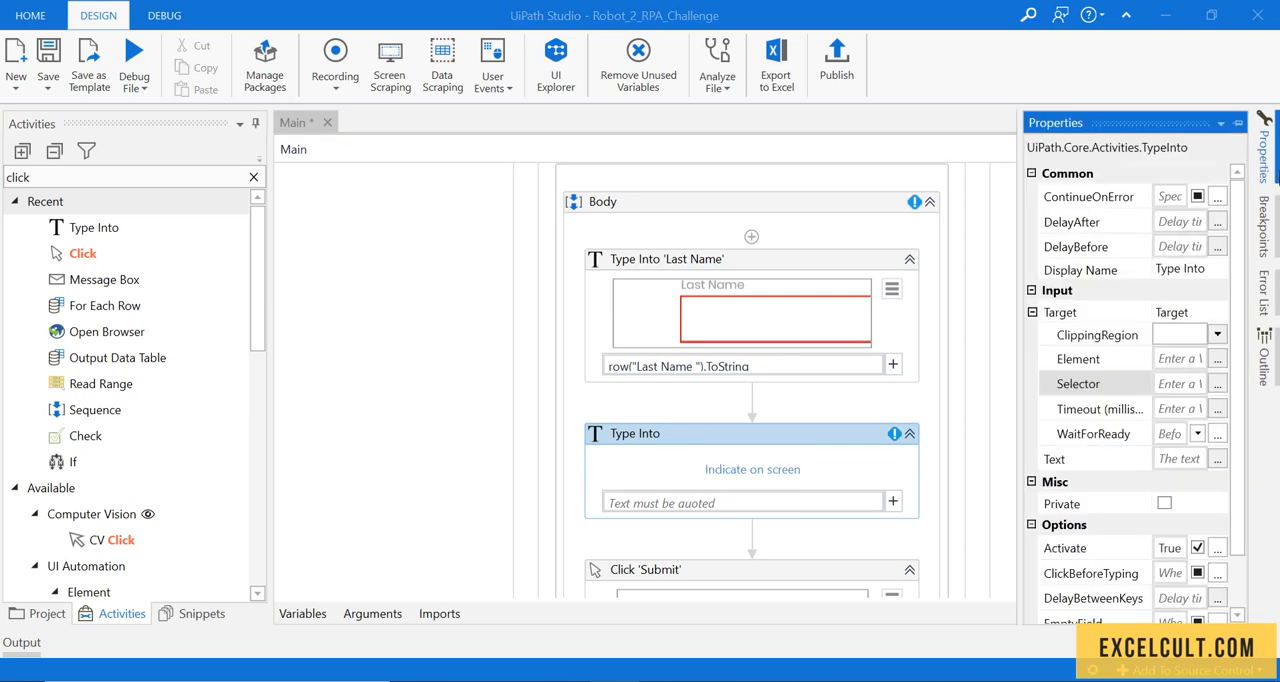
Give the new Type Into step a selector anchored on the 'First Name' label.
left_click(1217, 383)
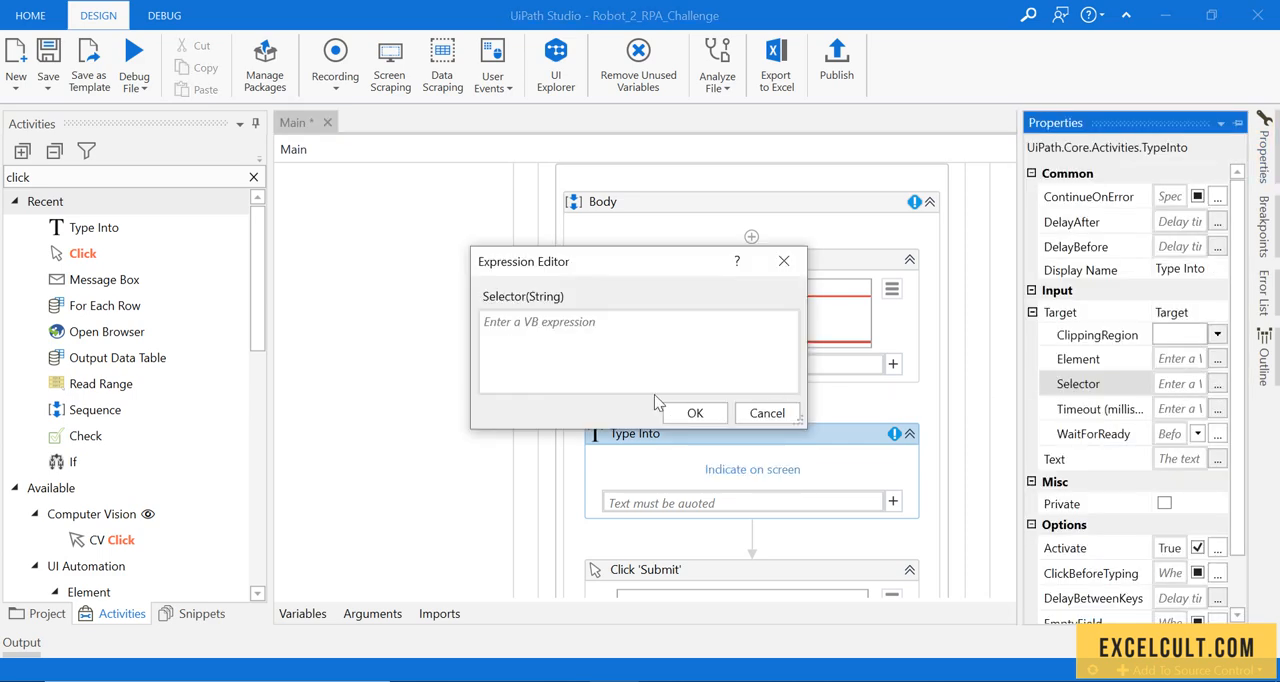
type("<html title='Rpa Challenge' /><webctrl aaname='First Name' tag='LABEL' /><nav up='1' /><webctrl tag='INPUT' />")
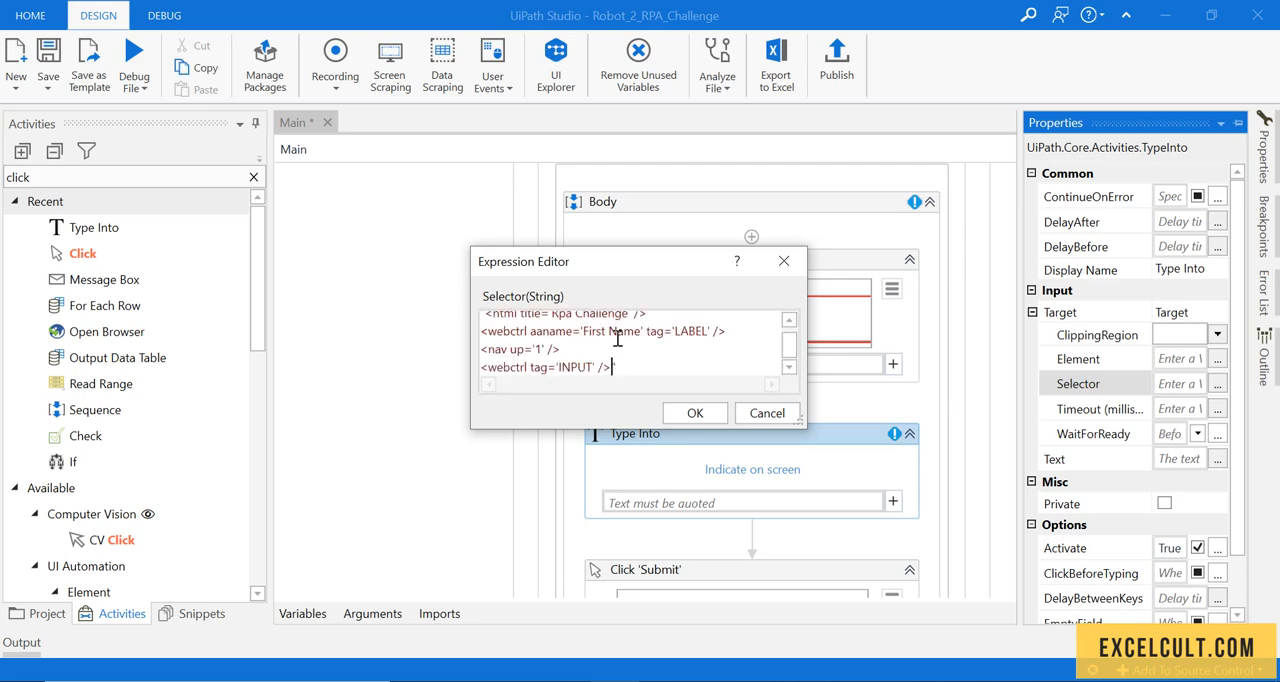
left_click(694, 412)
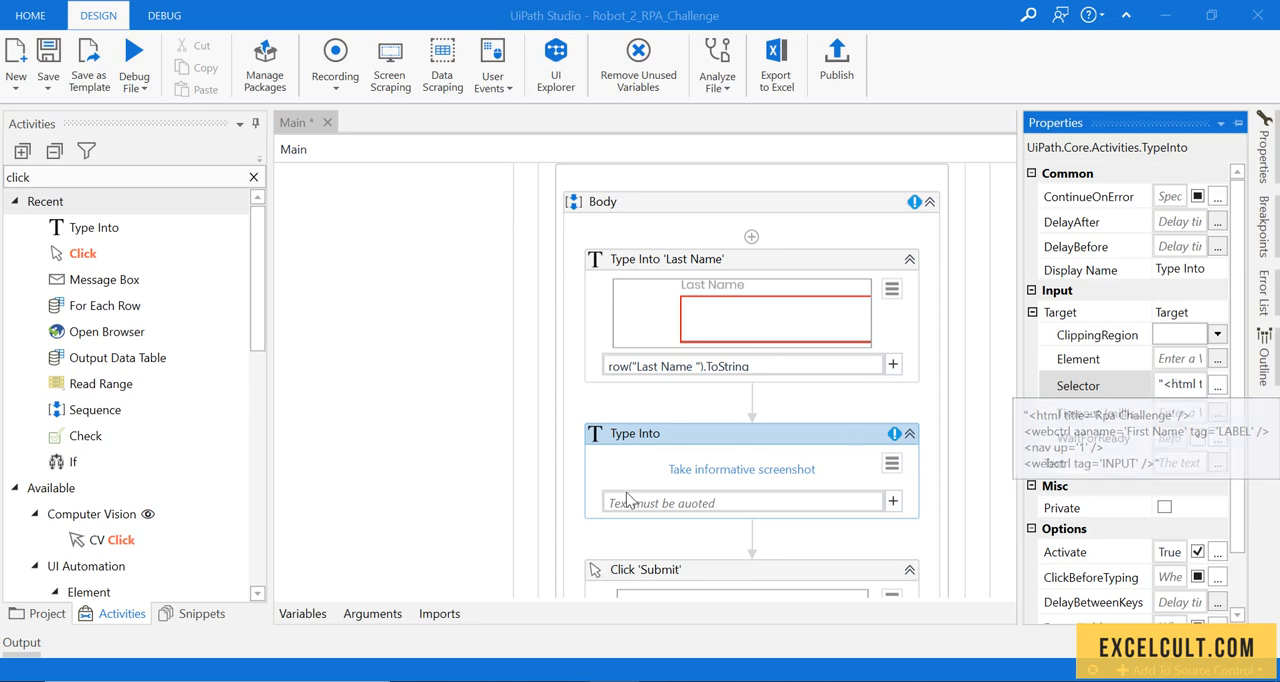
Begin the step's text with row(" to read a row value.
left_click(745, 501)
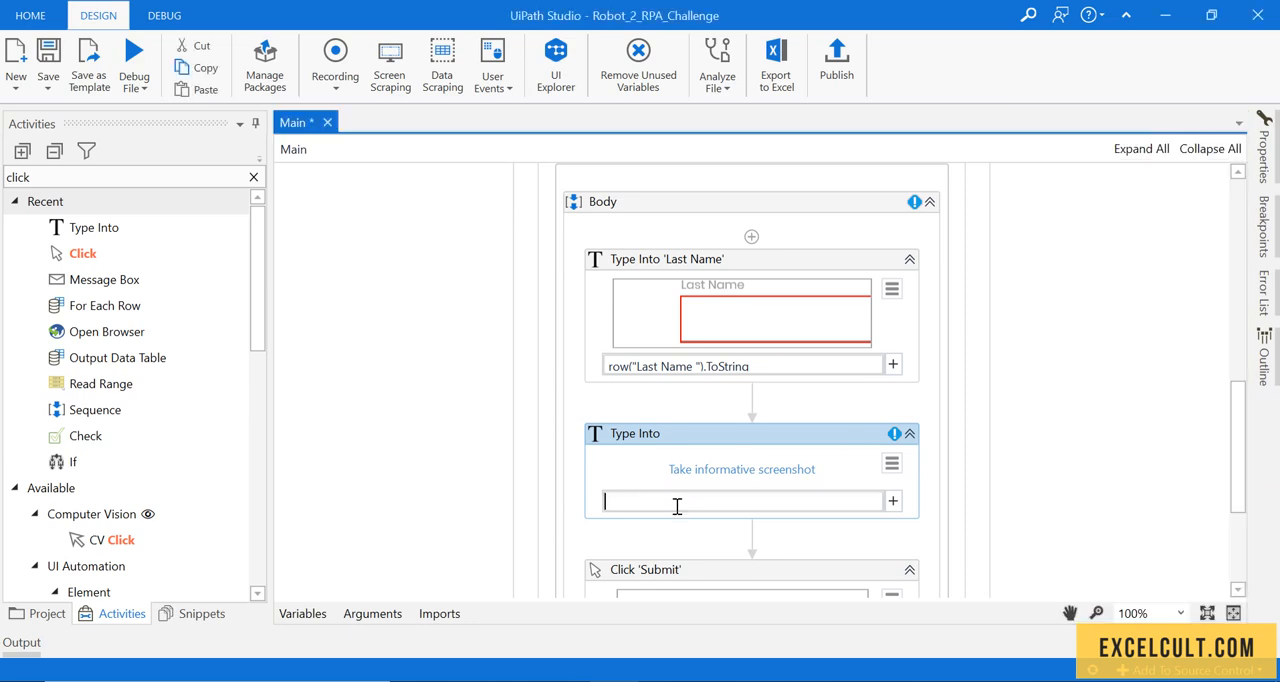
type("row")
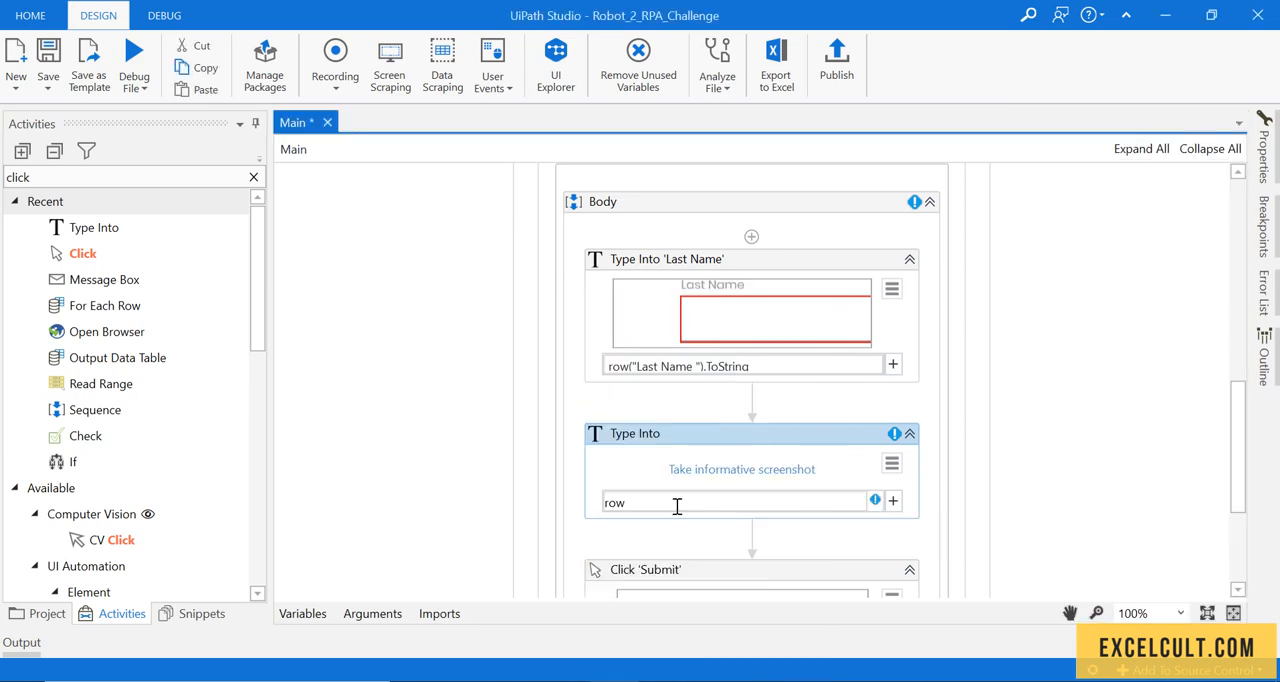
type("()")
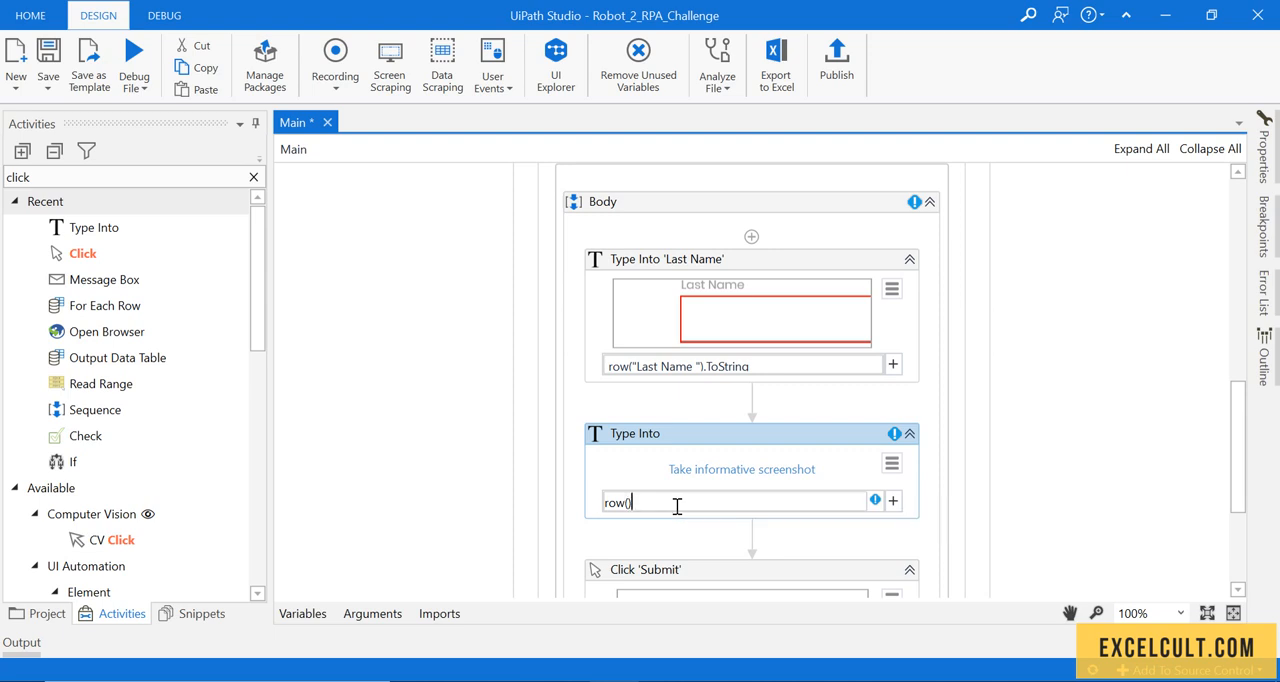
type("\"")
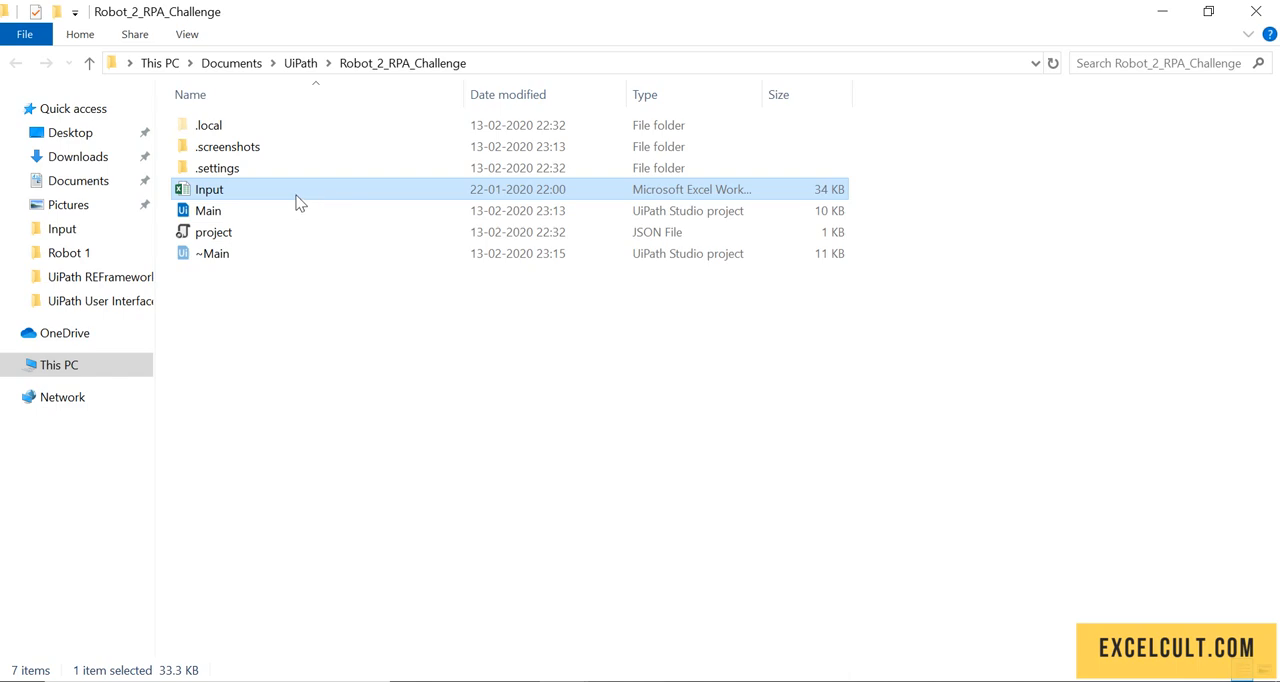
Open Input.xlsx from the project folder to check its column headers.
double_click(209, 189)
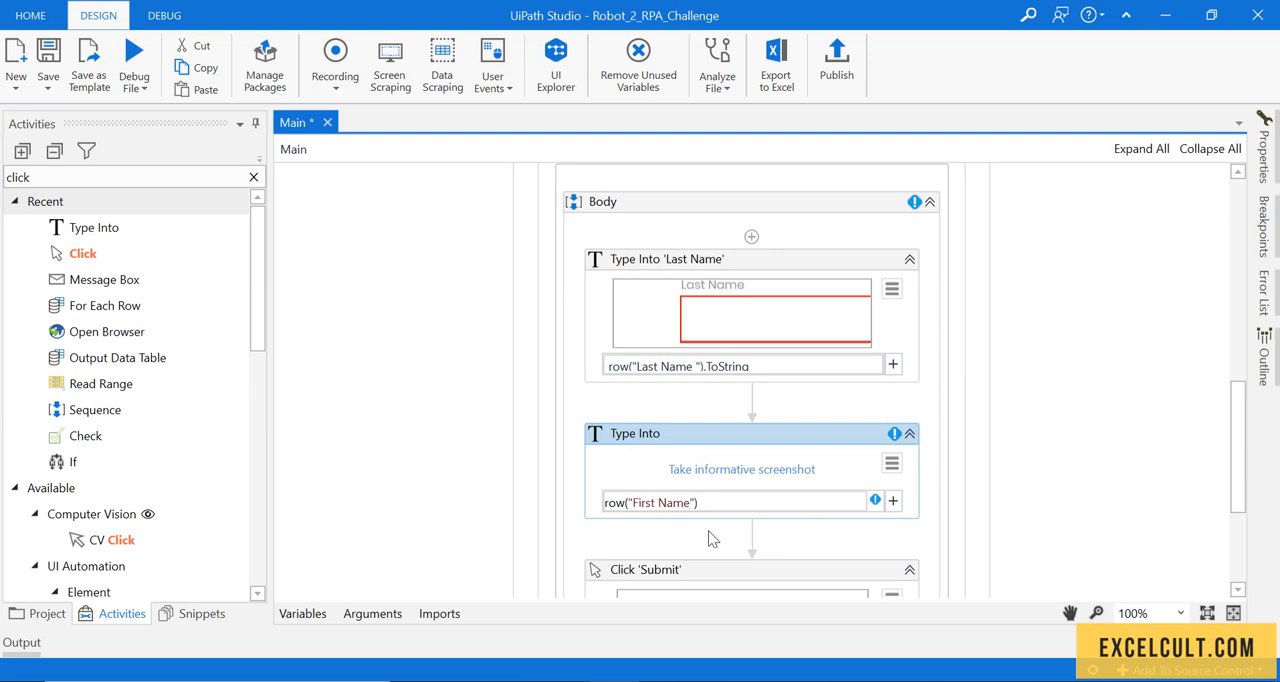
Append .ToString to the text and rename the step Type Into 'First Name'.
type(".to")
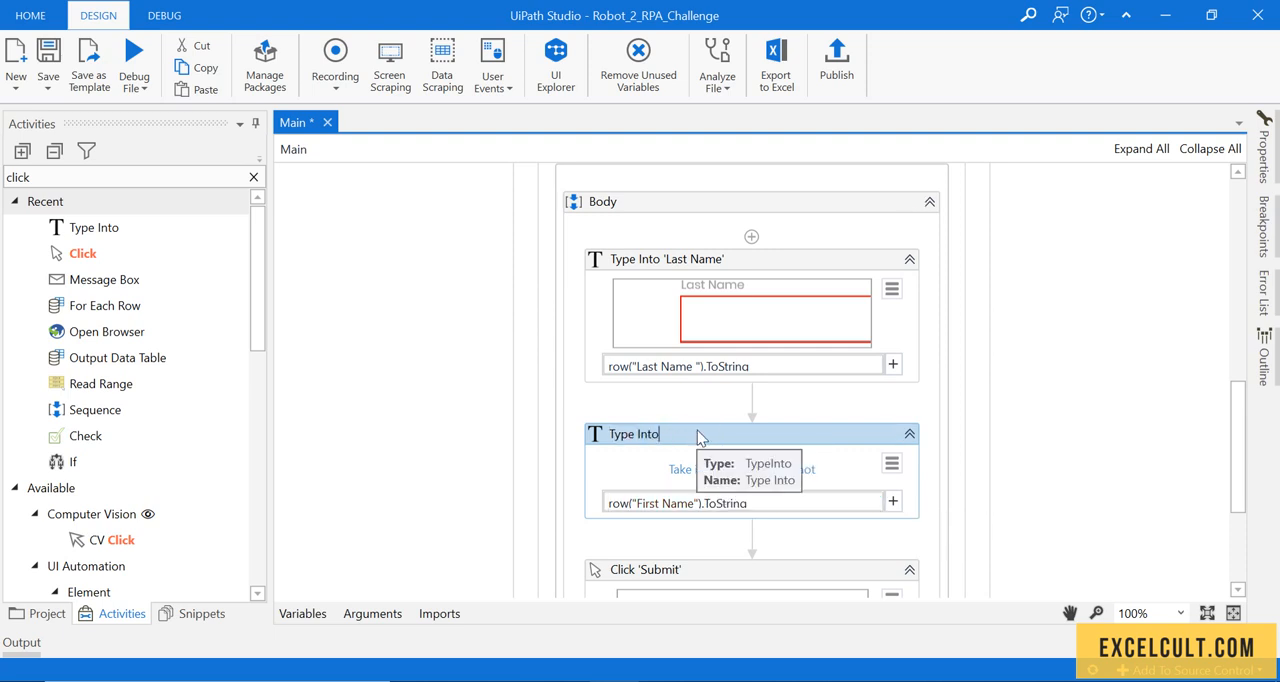
type("'First Name")
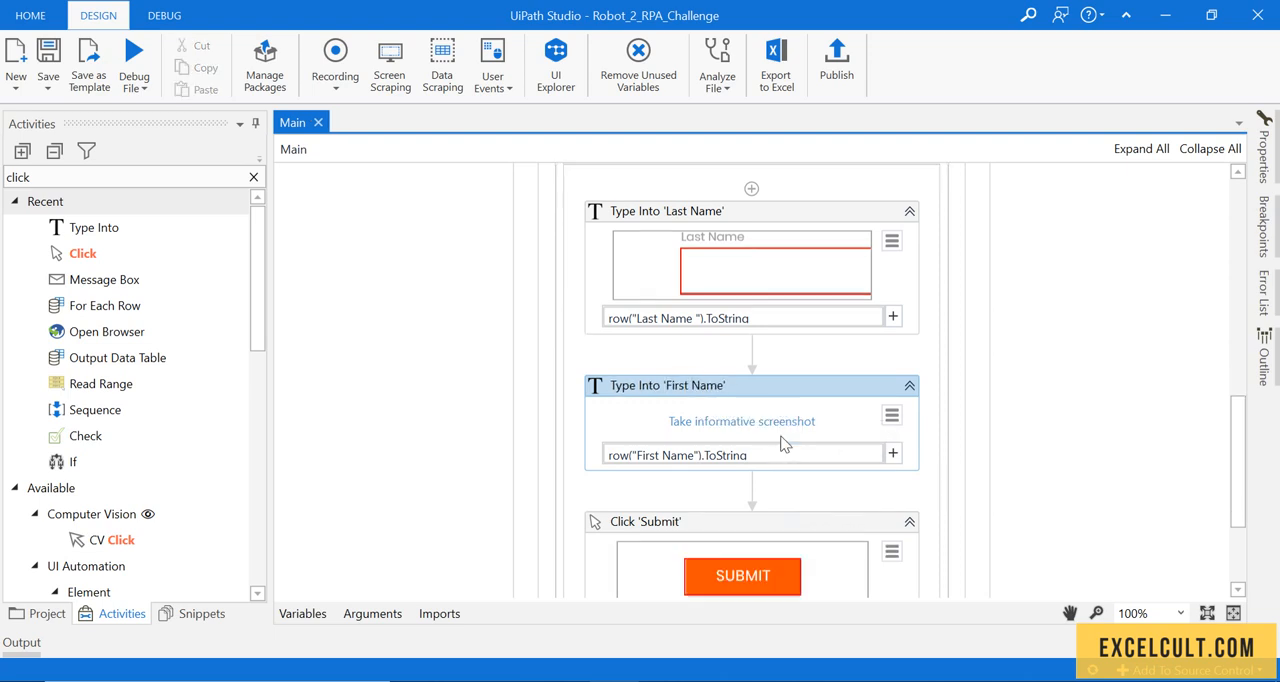
scroll("down", 3)
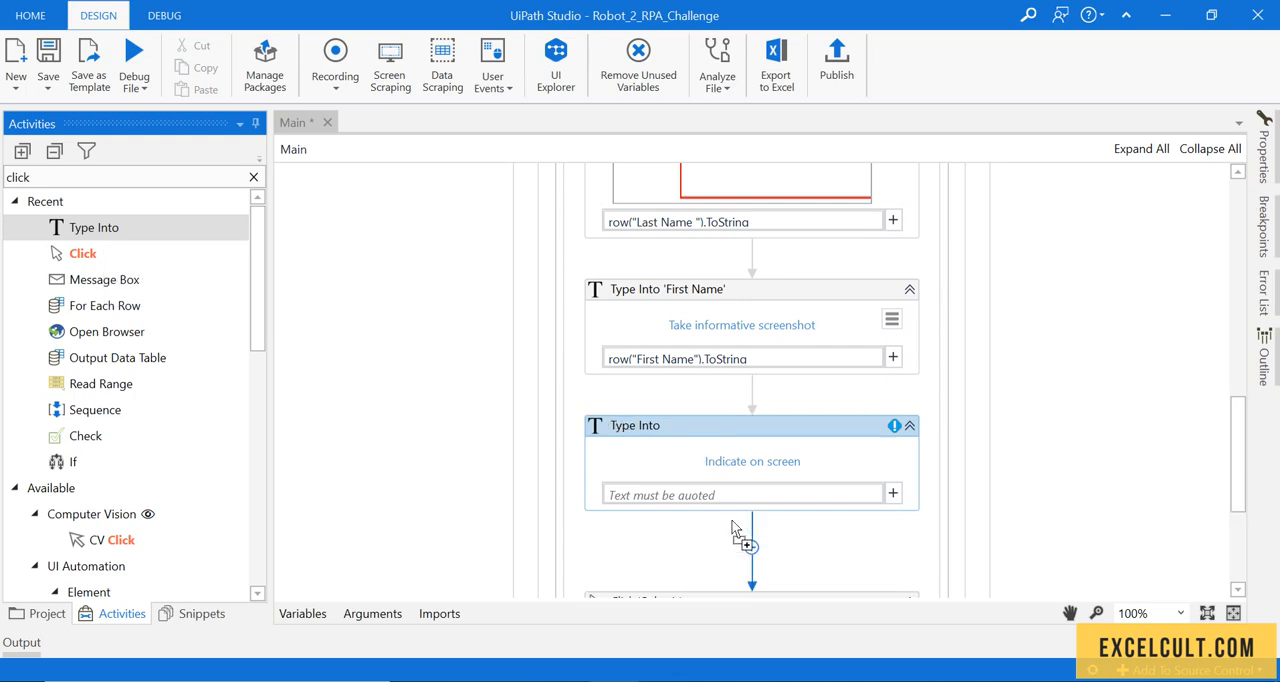
scroll("down", 3)
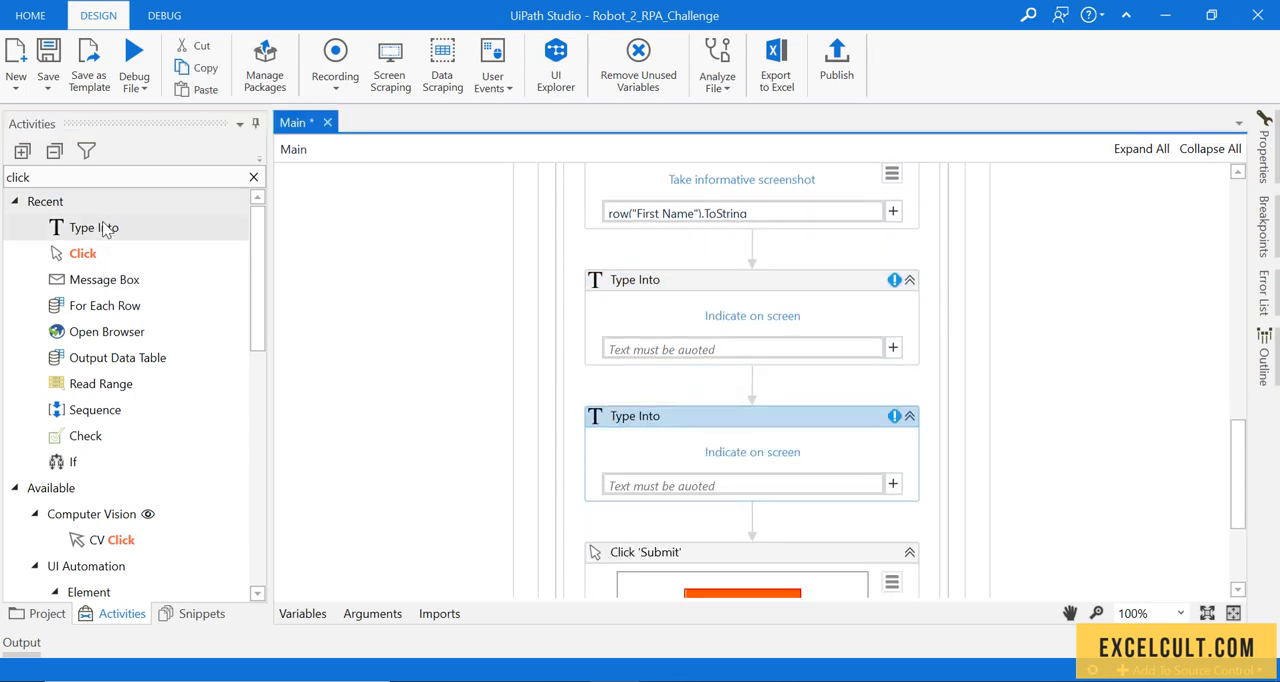